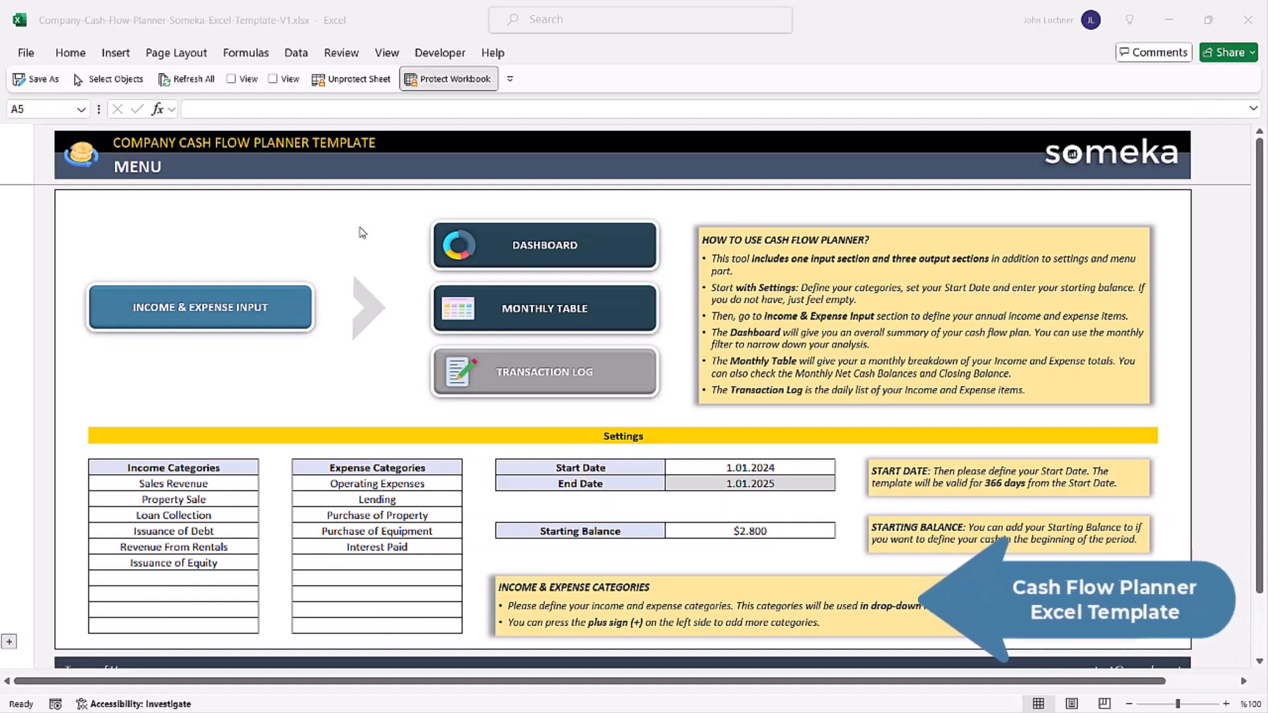
{"action": "mouse_move", "coordinate": [416, 194]}
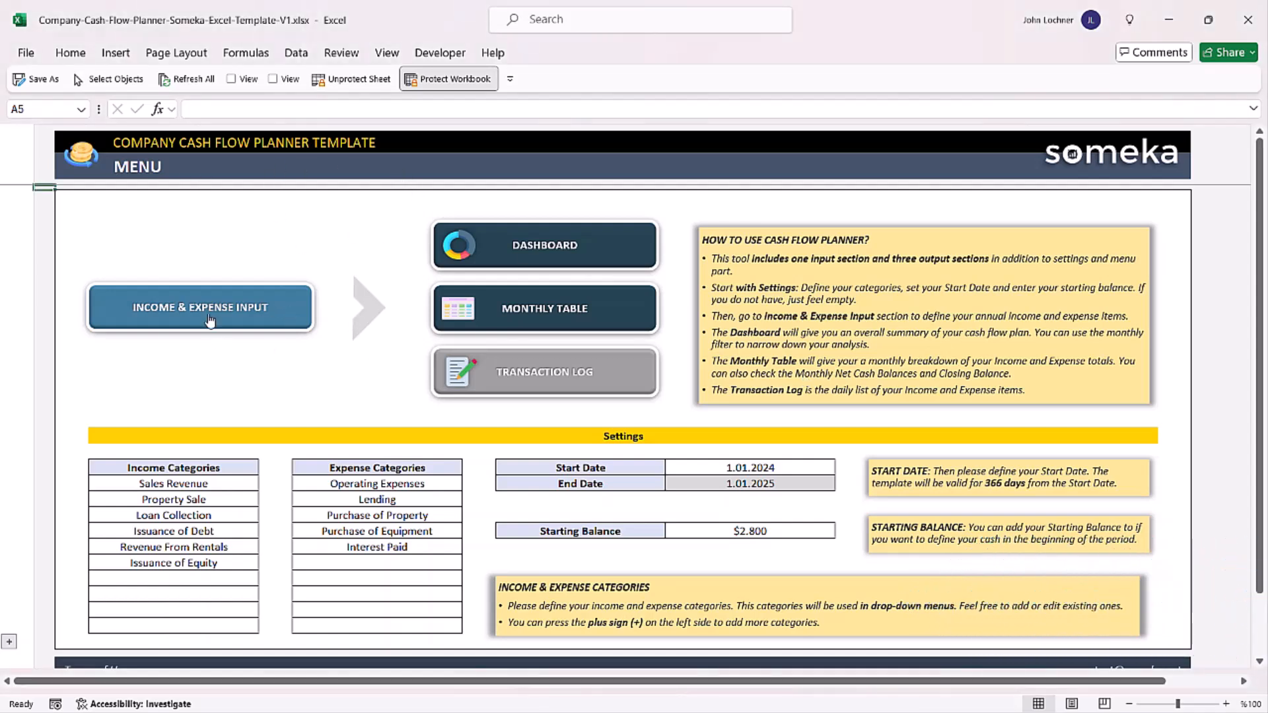
Glance at the input sheet and Dashboard, returning to the menu page each time
{"action": "left_click", "coordinate": [199, 306]}
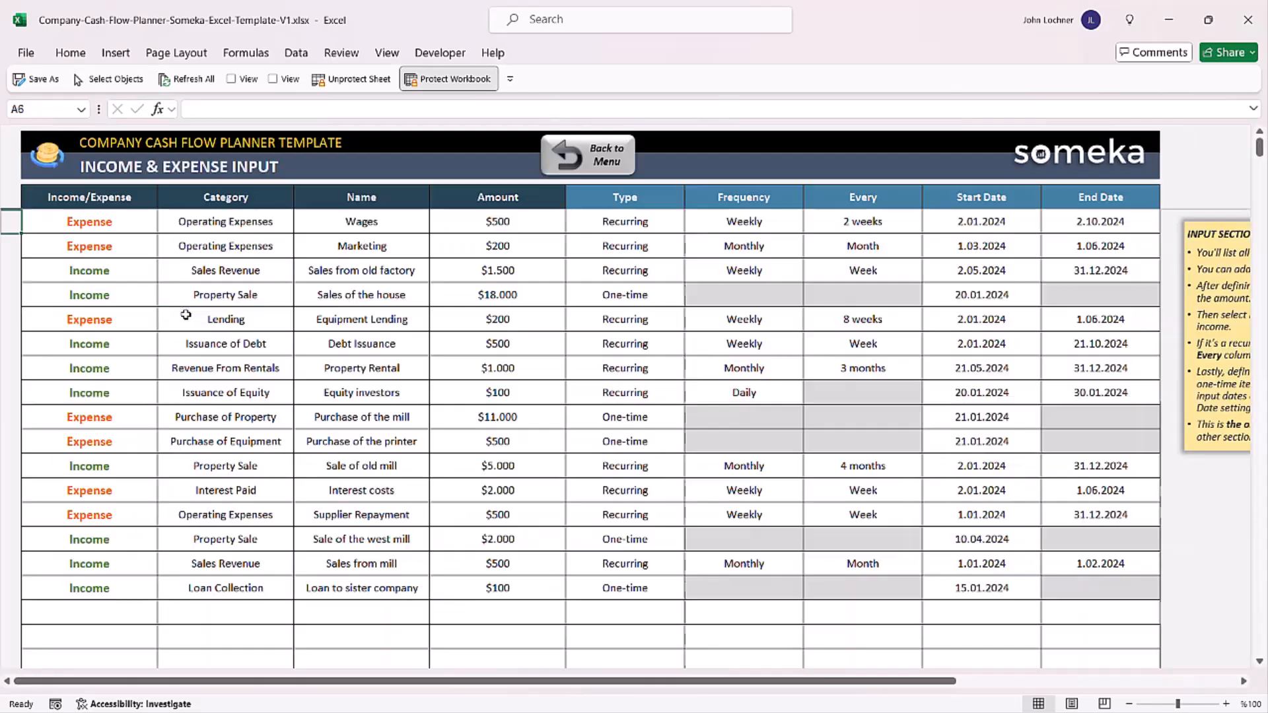
{"action": "mouse_move", "coordinate": [711, 270]}
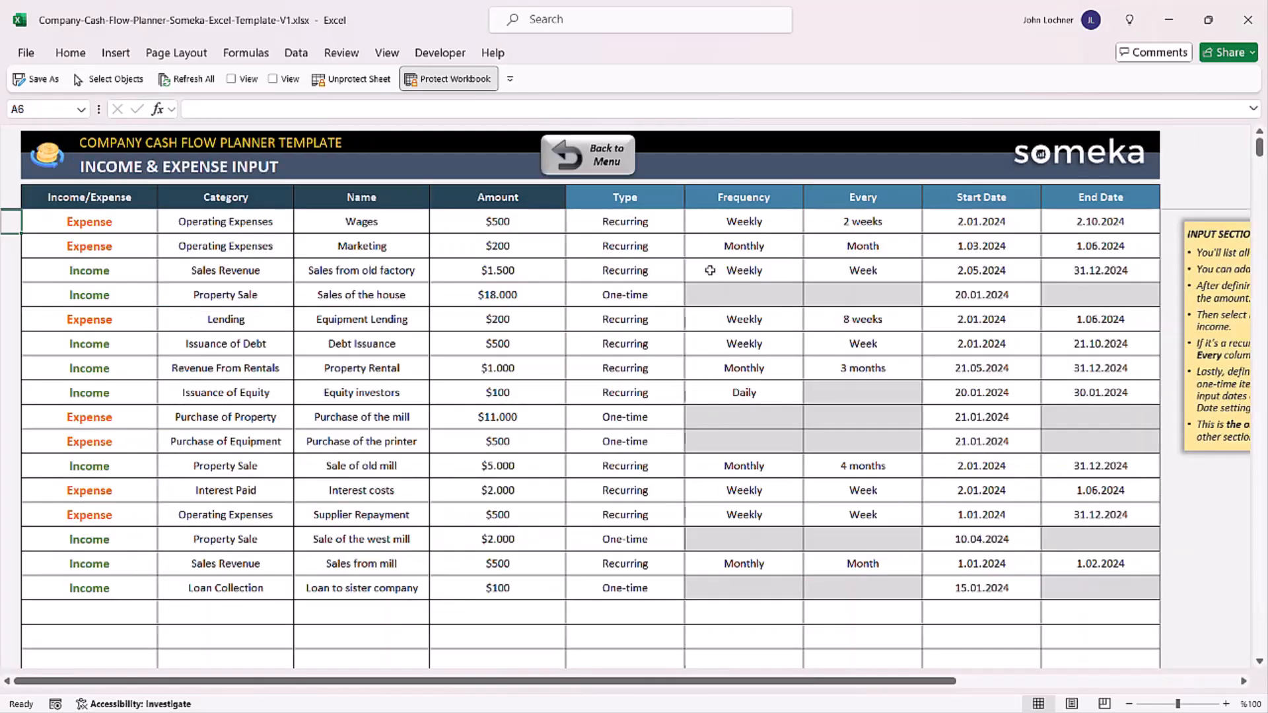
{"action": "left_click", "coordinate": [588, 155]}
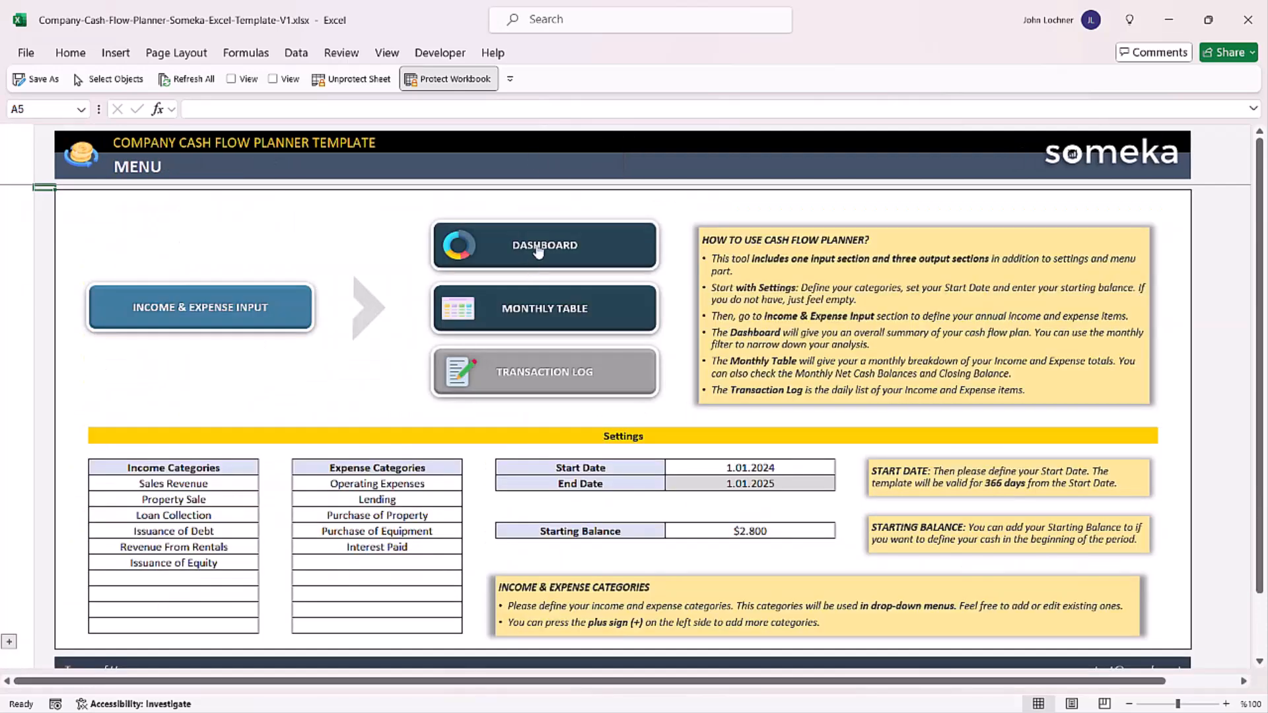
{"action": "left_click", "coordinate": [543, 246]}
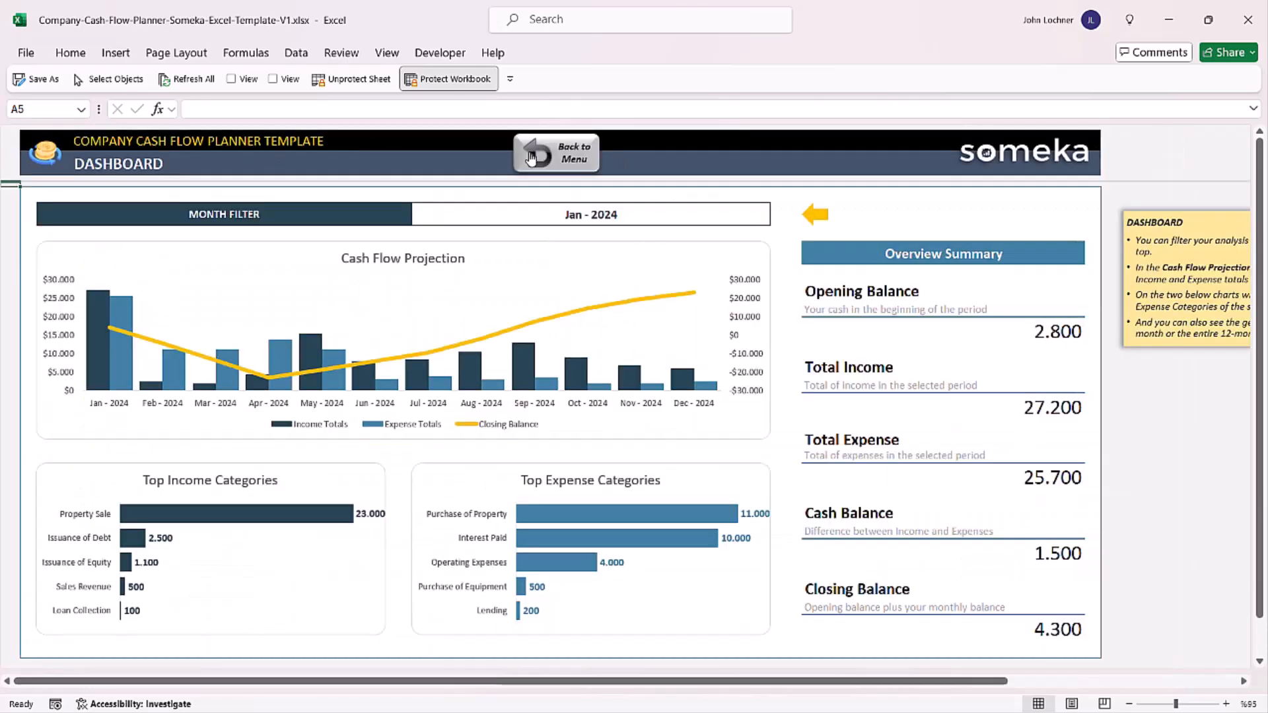
{"action": "left_click", "coordinate": [556, 153]}
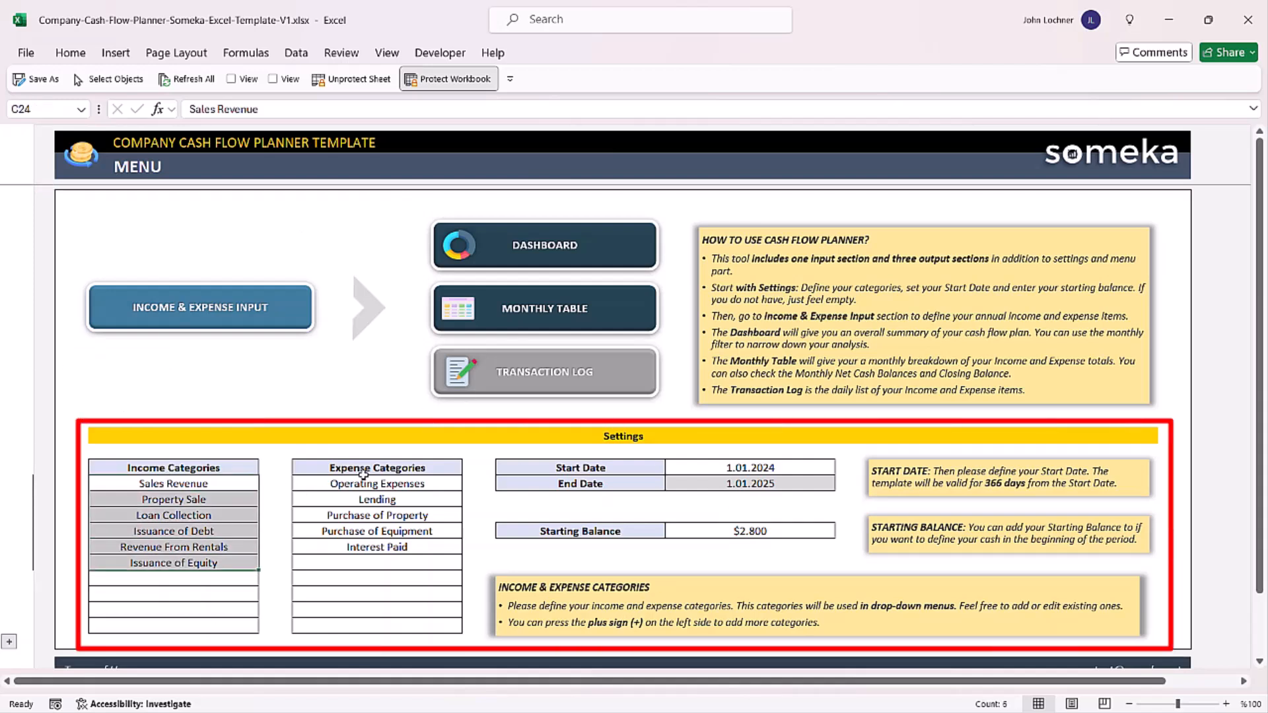
Add 'New Income' to the category list in the empty cell below Interest Paid
{"action": "left_click", "coordinate": [377, 483]}
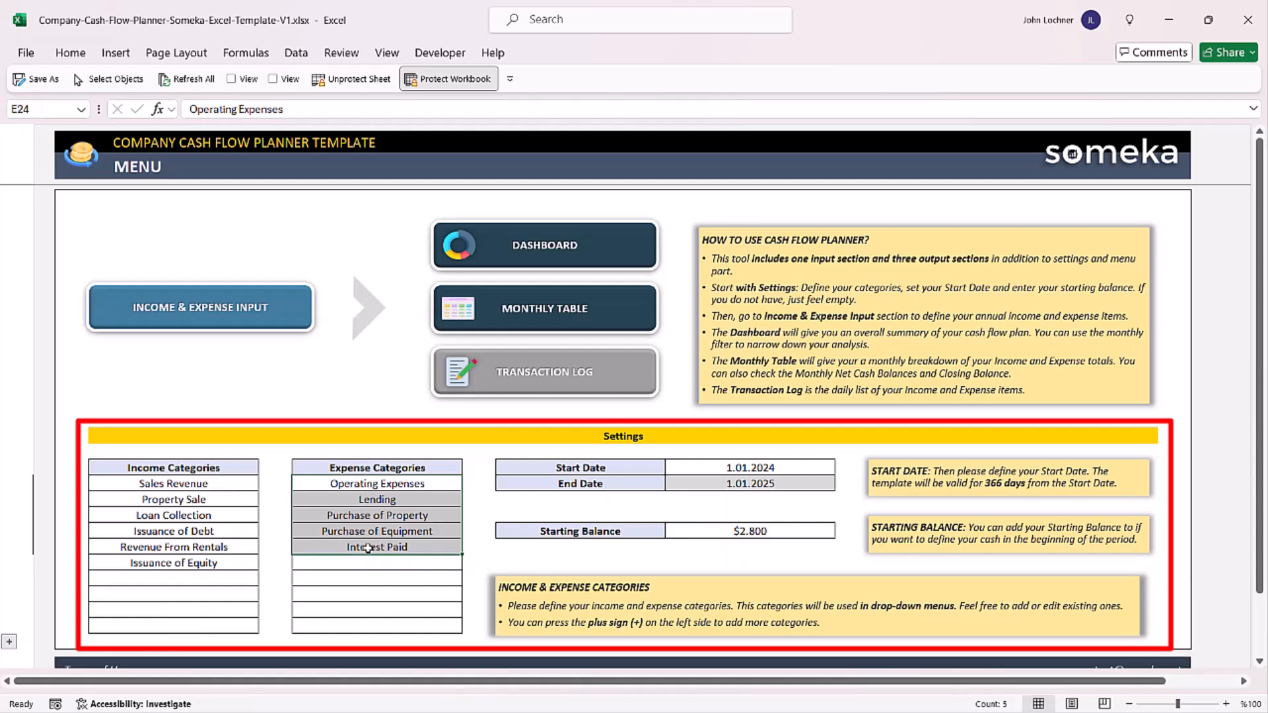
{"action": "scroll", "scroll_direction": "down", "scroll_amount": 3}
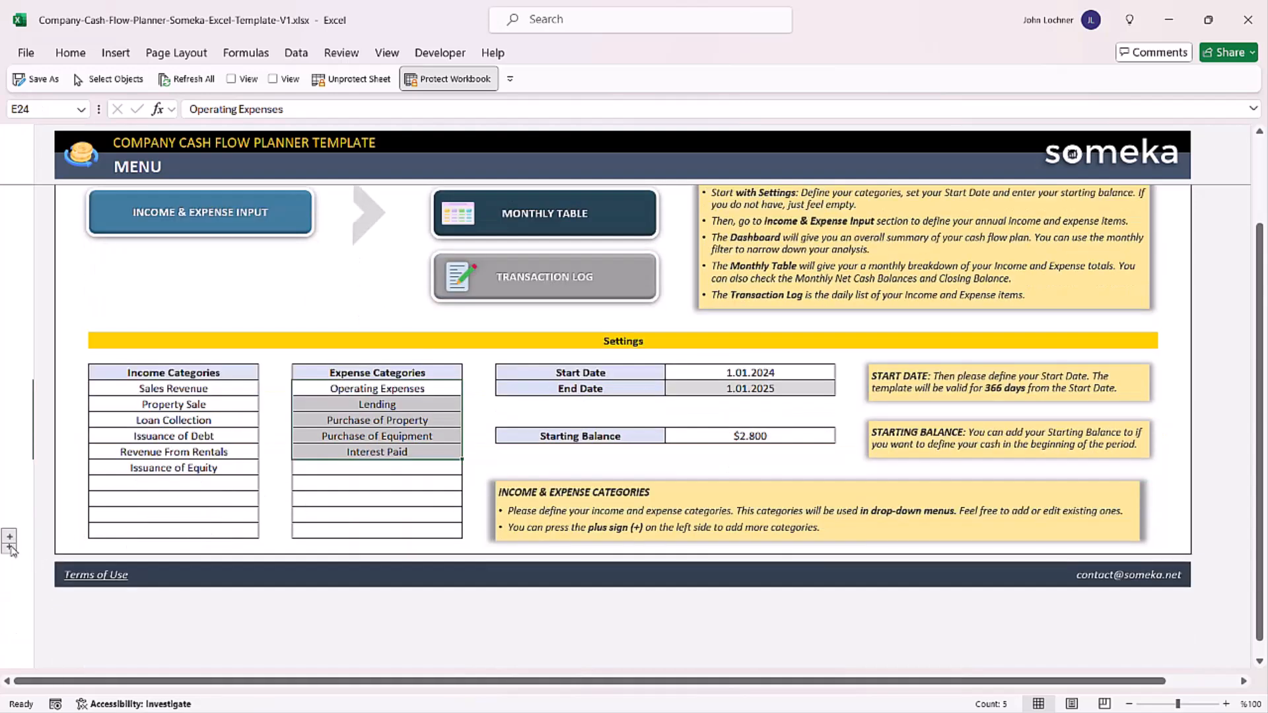
{"action": "scroll", "scroll_direction": "down", "scroll_amount": 3}
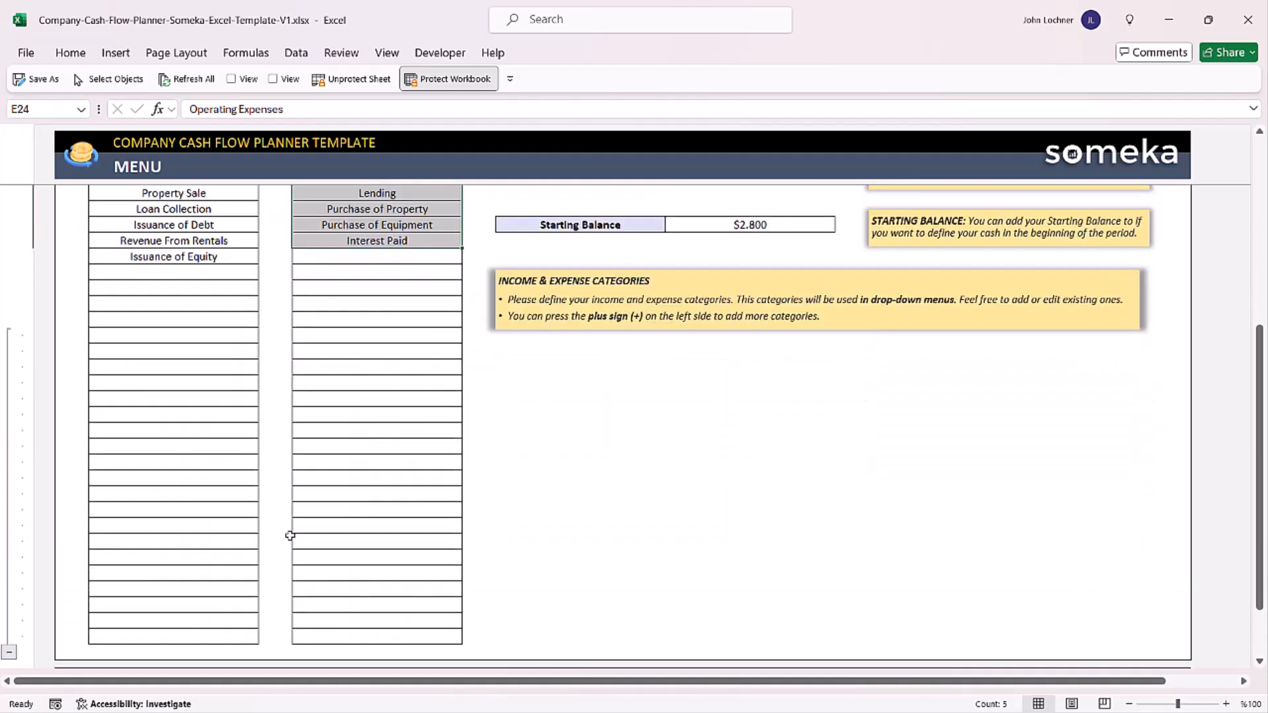
{"action": "scroll", "scroll_direction": "up", "scroll_amount": 3}
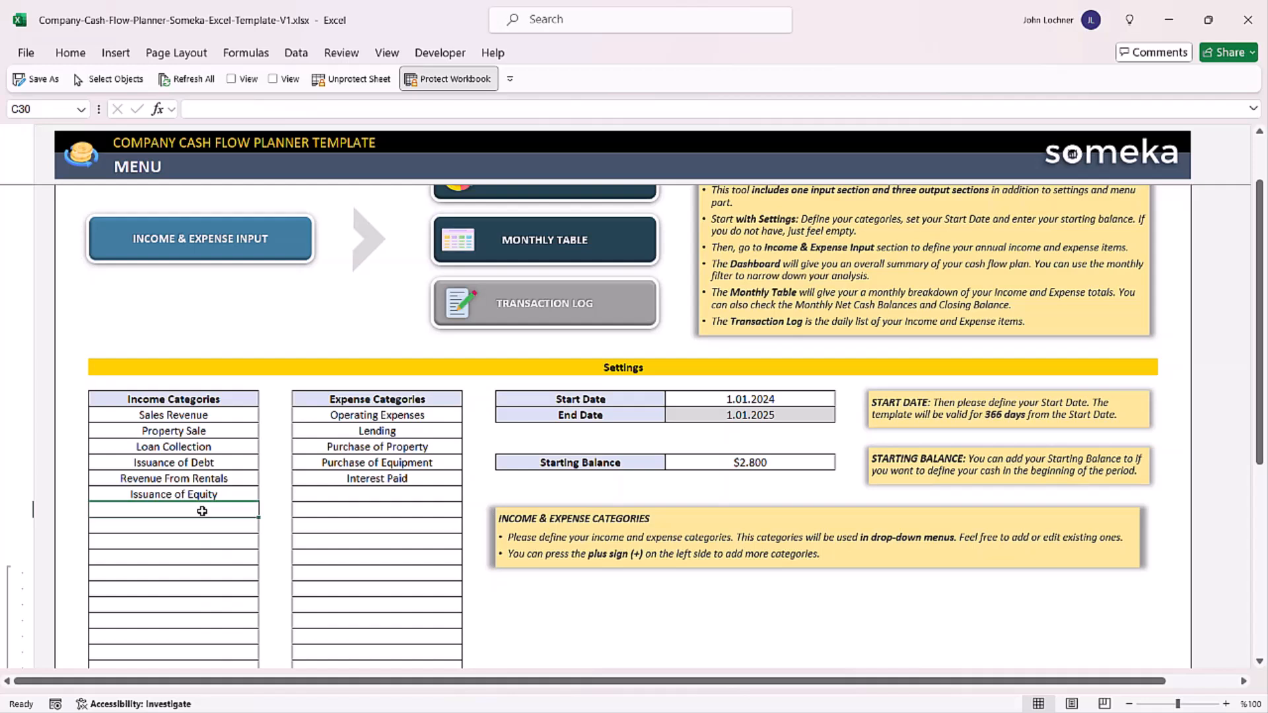
{"action": "left_click", "coordinate": [377, 478]}
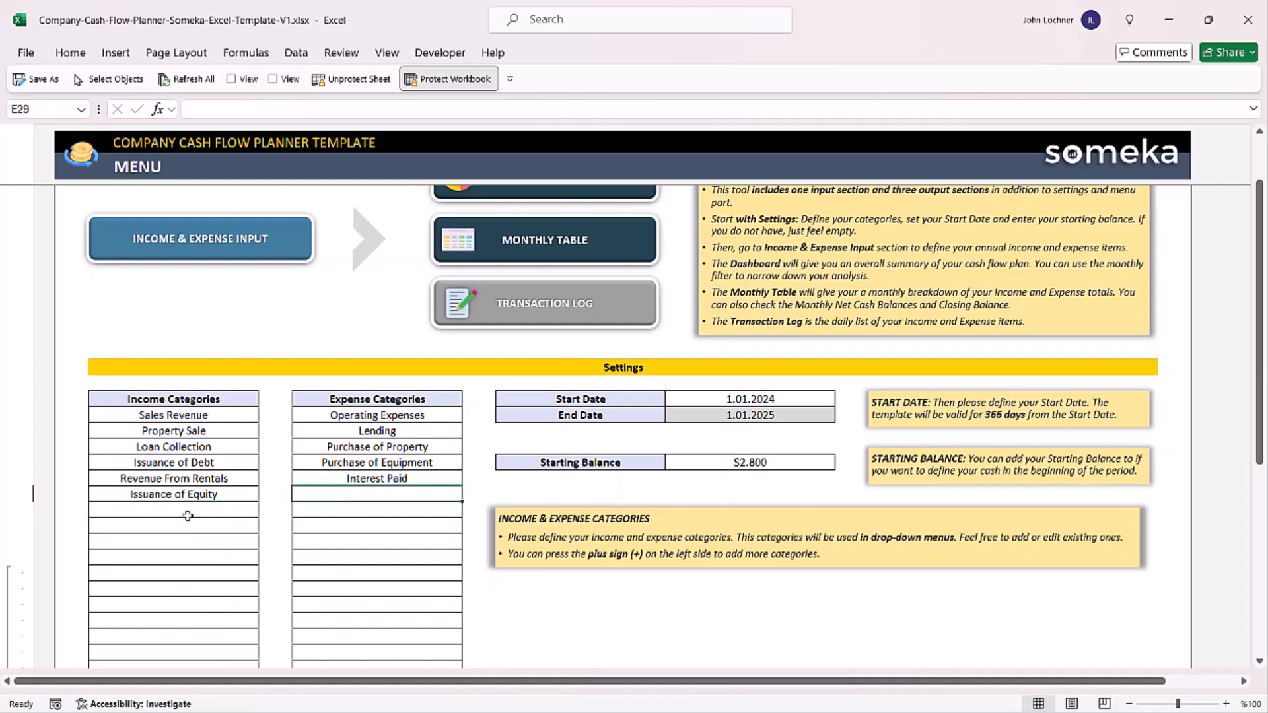
{"action": "type", "text": "New Income"}
{"action": "type", "text": "New Expense"}
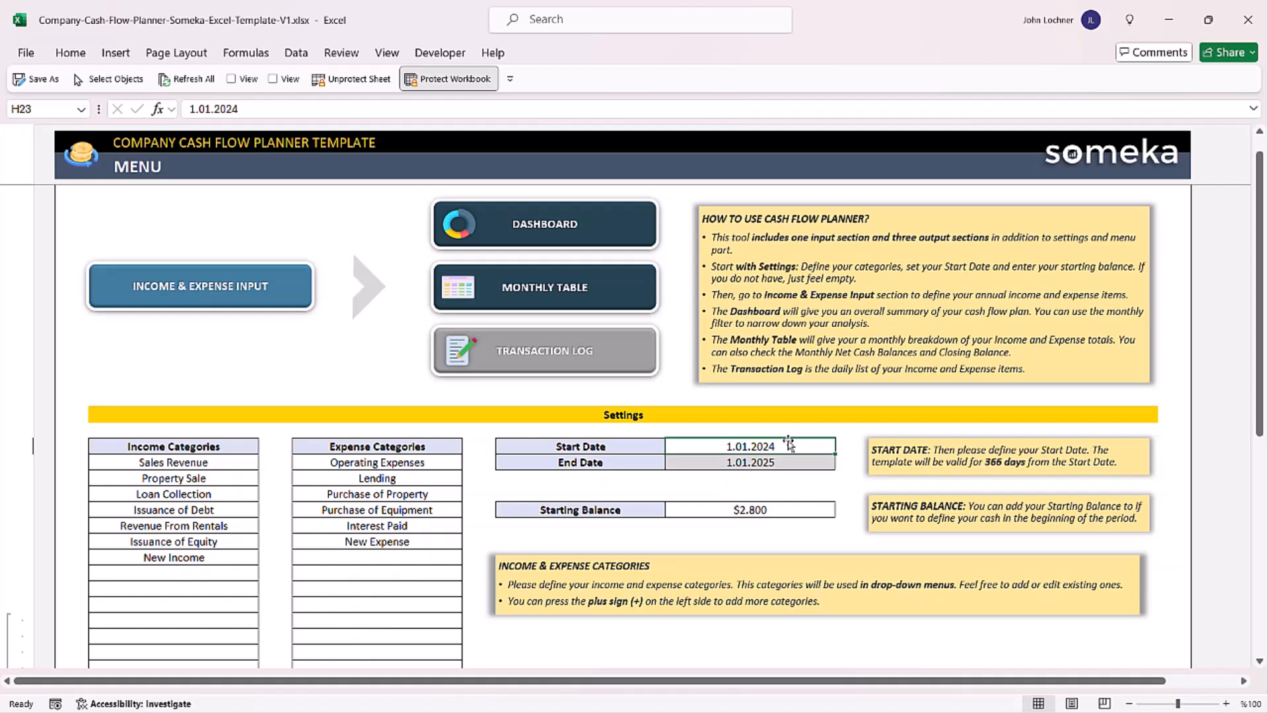
{"action": "mouse_move", "coordinate": [780, 445]}
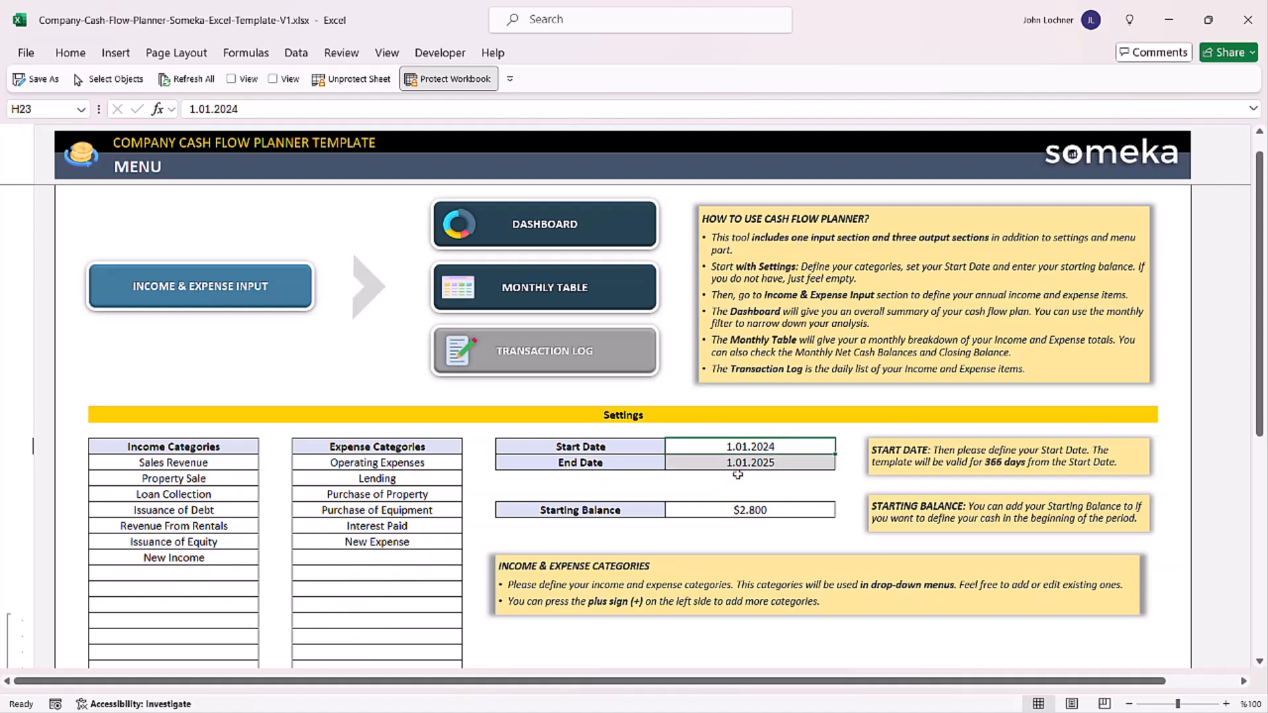
Re-enter the End Date as 1.01.2025 and leave the Starting Balance at $2.800
{"action": "left_click", "coordinate": [749, 462]}
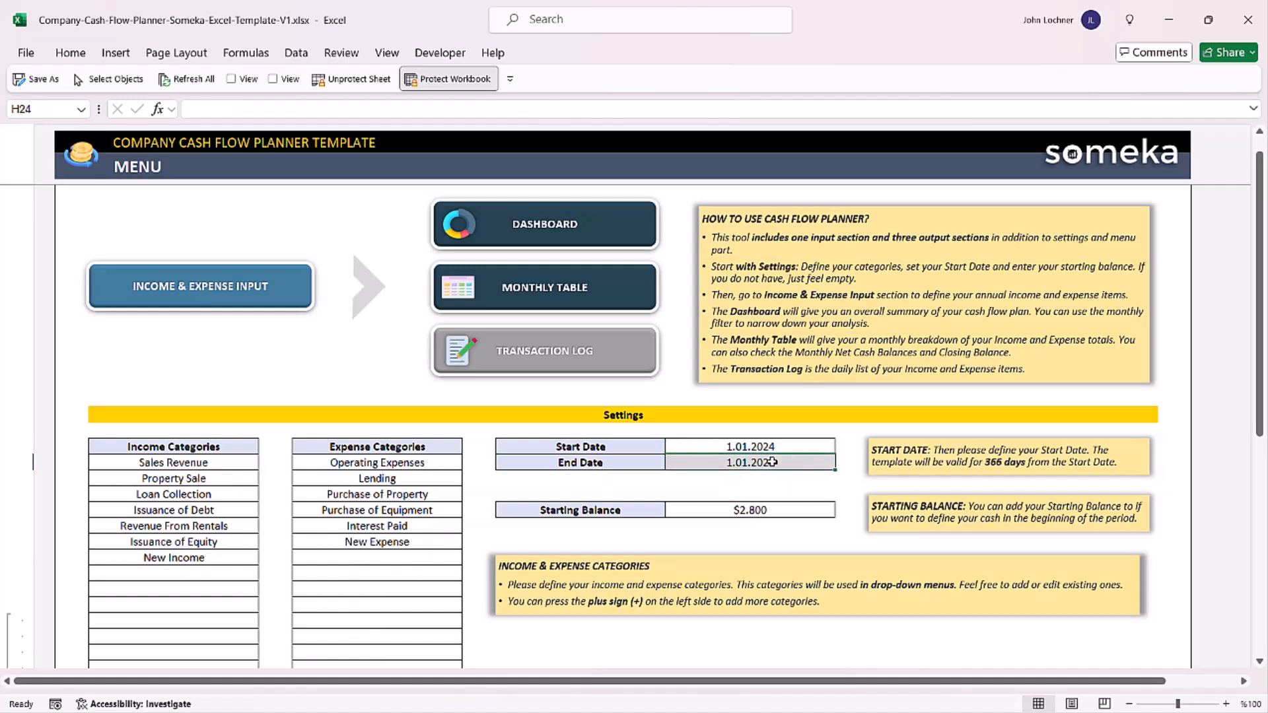
{"action": "type", "text": "1.01.2025"}
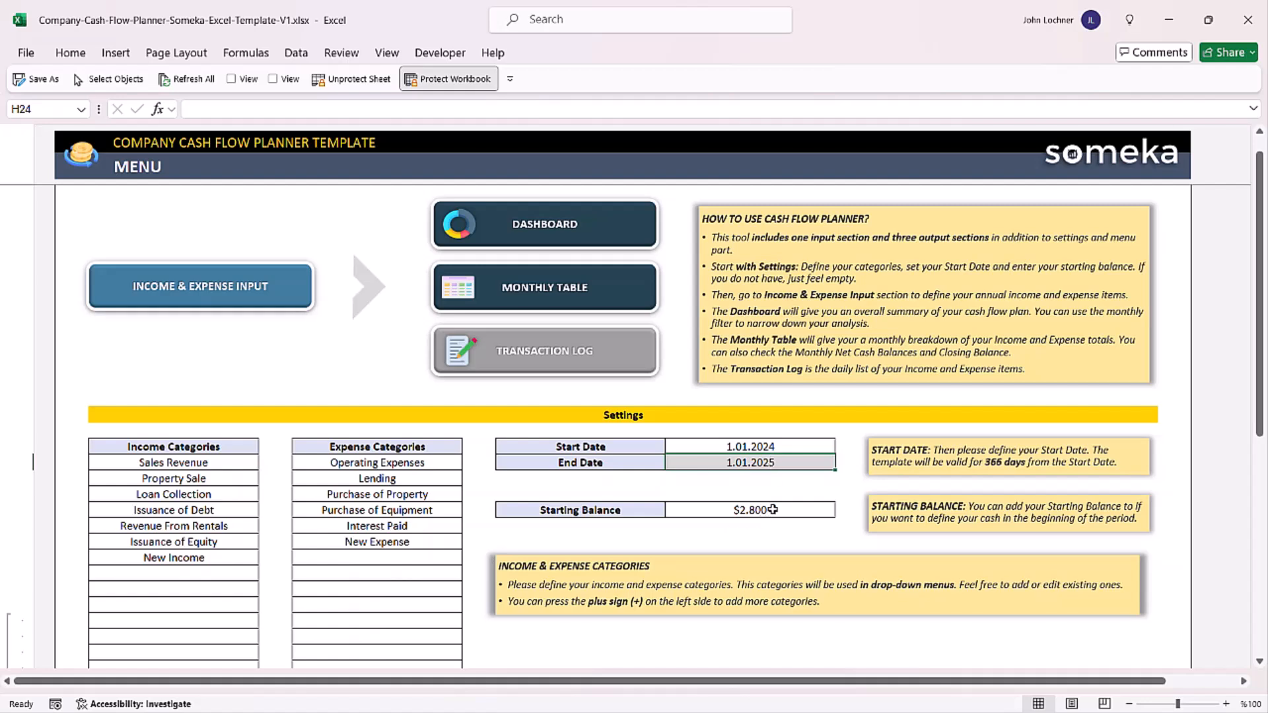
{"action": "left_click", "coordinate": [748, 510]}
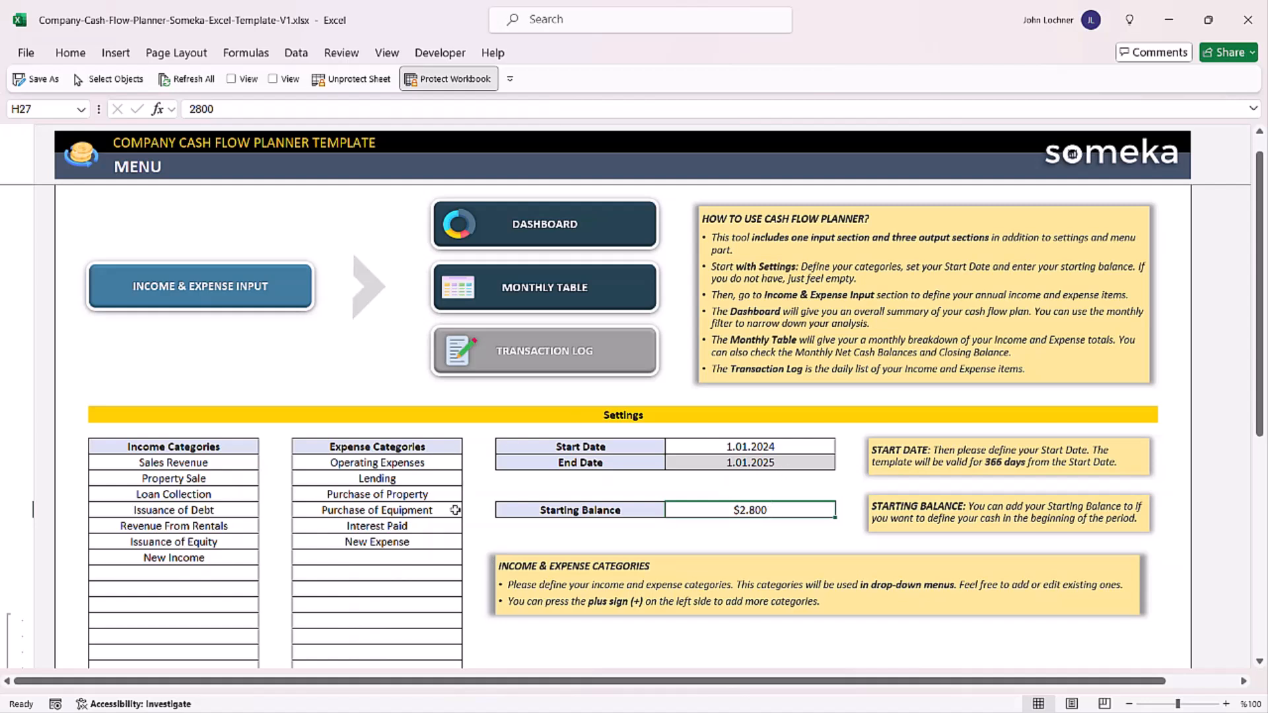
{"action": "mouse_move", "coordinate": [239, 285]}
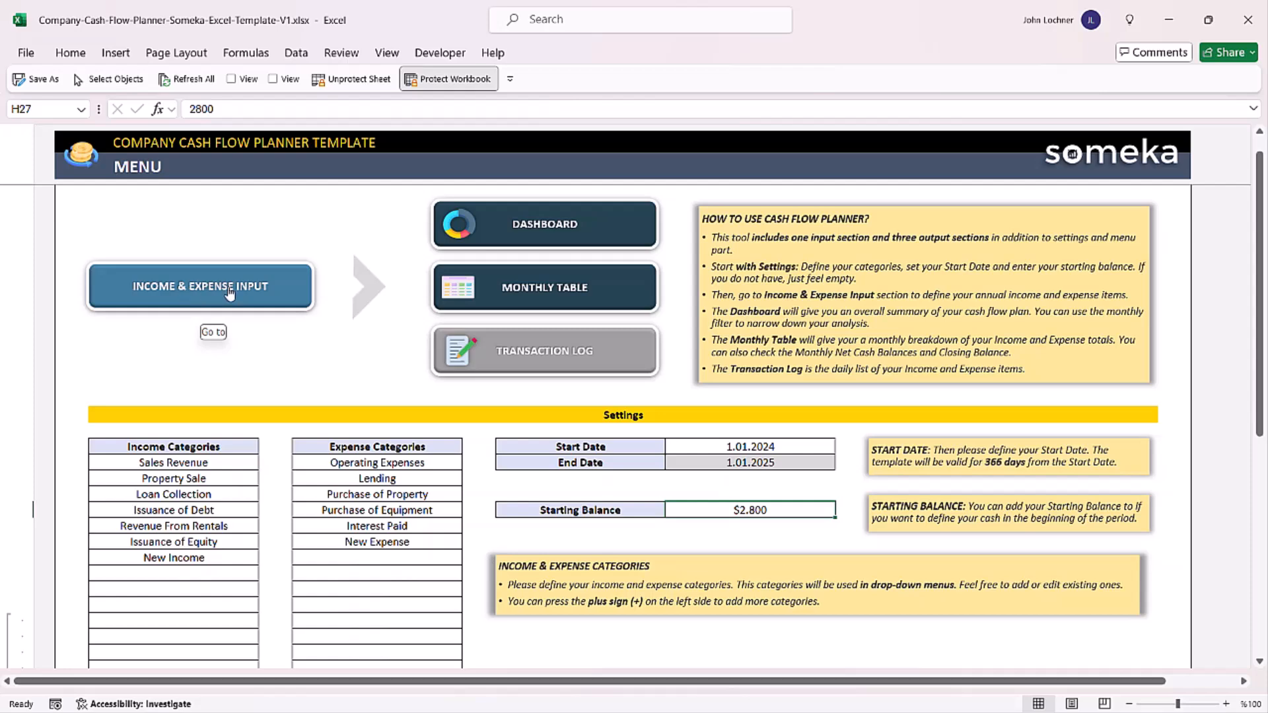
On the input sheet, set row 22 to Income with category Issuance of Debt
{"action": "left_click", "coordinate": [199, 285]}
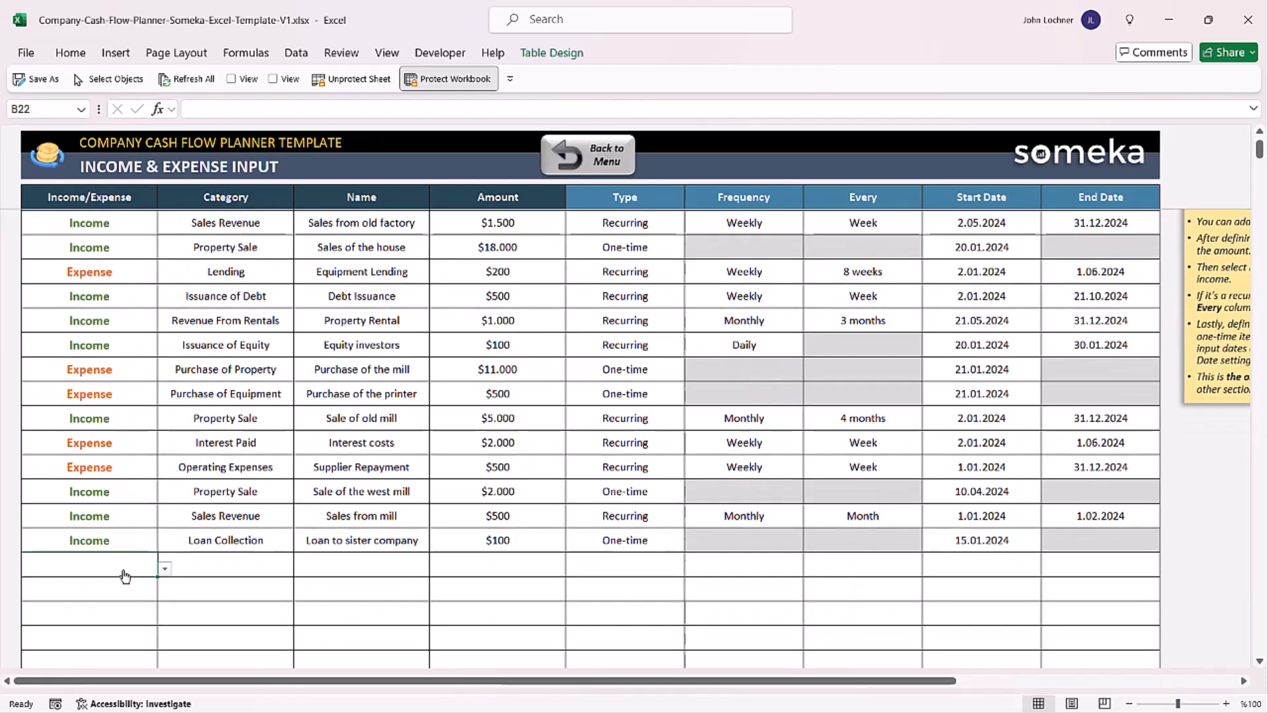
{"action": "left_click", "coordinate": [165, 568]}
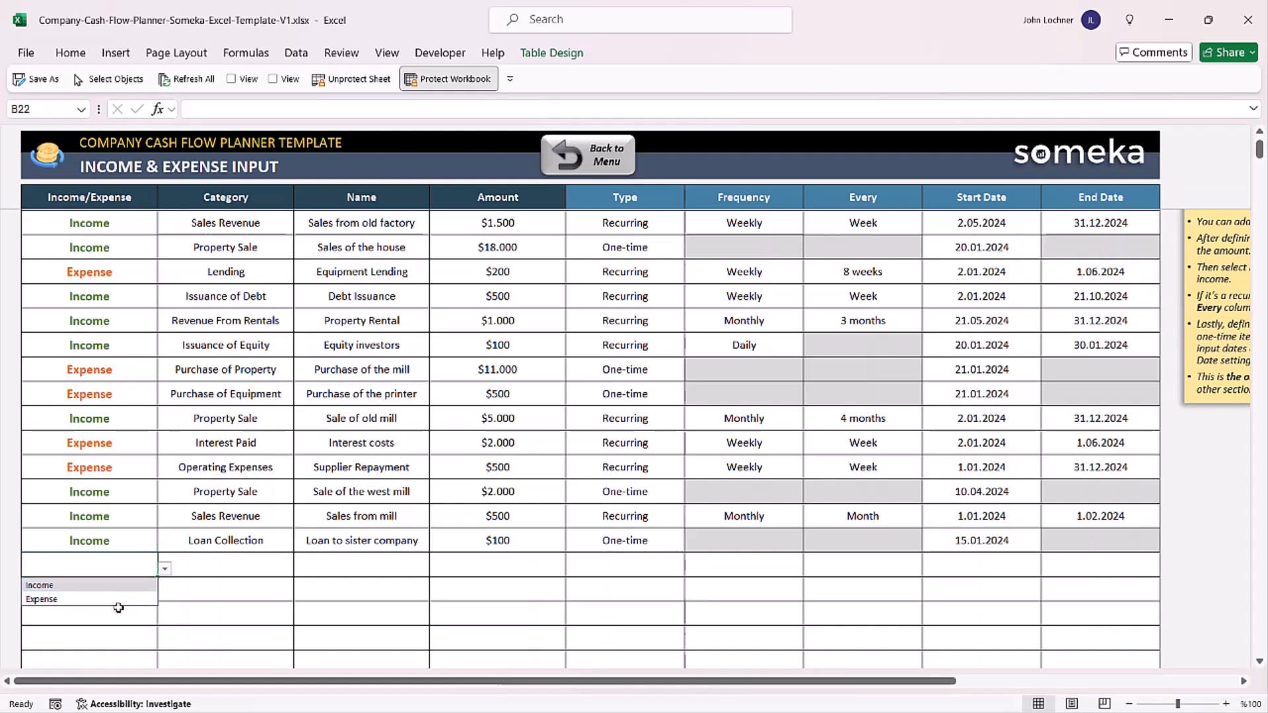
{"action": "left_click", "coordinate": [38, 585]}
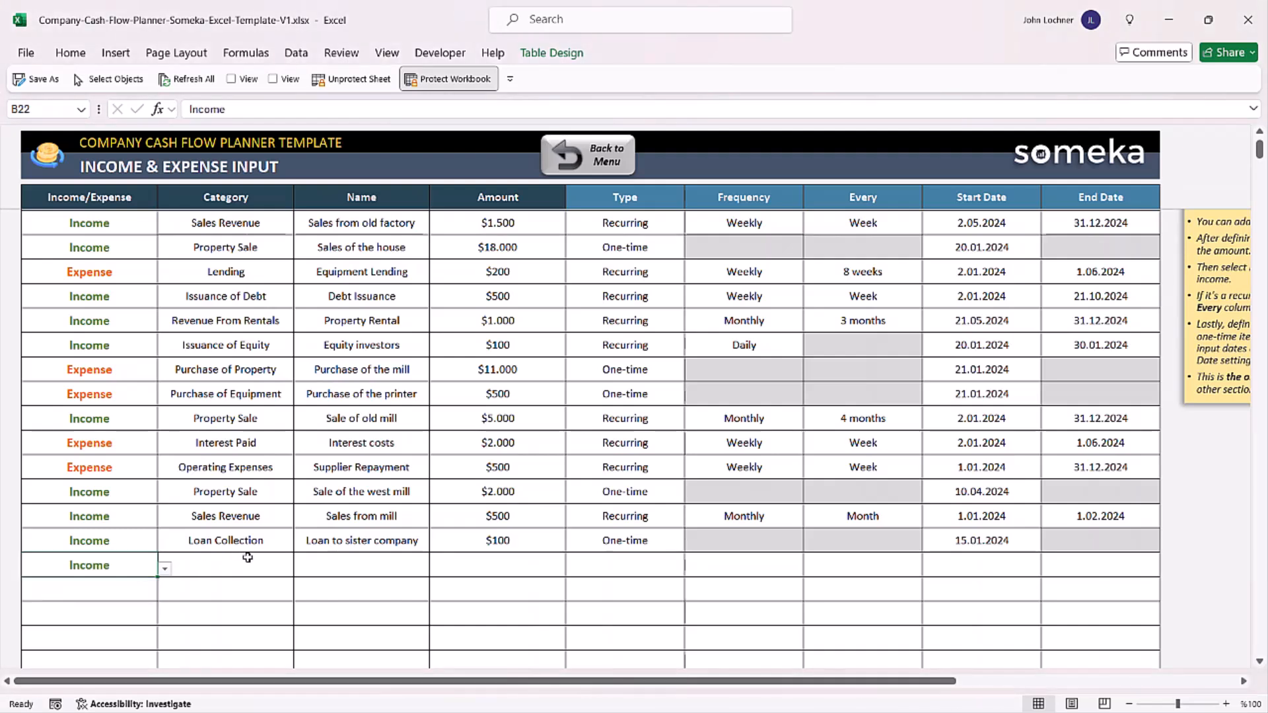
{"action": "left_click", "coordinate": [300, 568]}
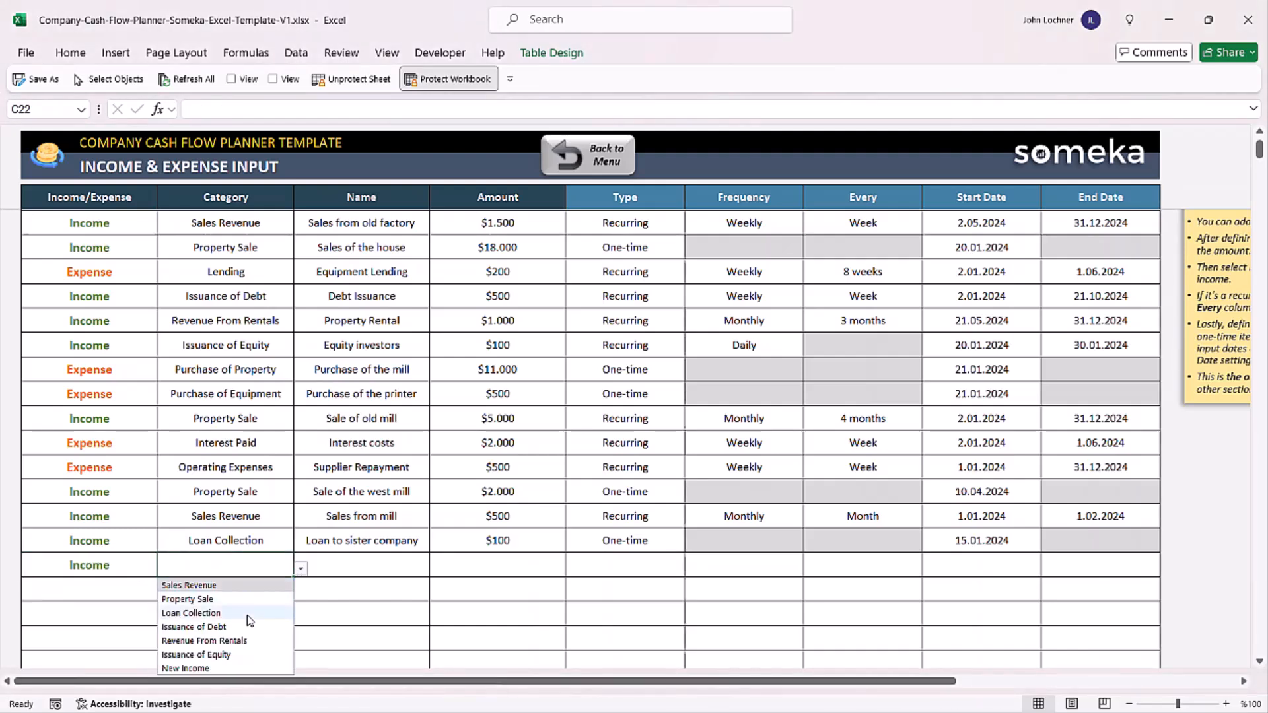
{"action": "mouse_move", "coordinate": [226, 626]}
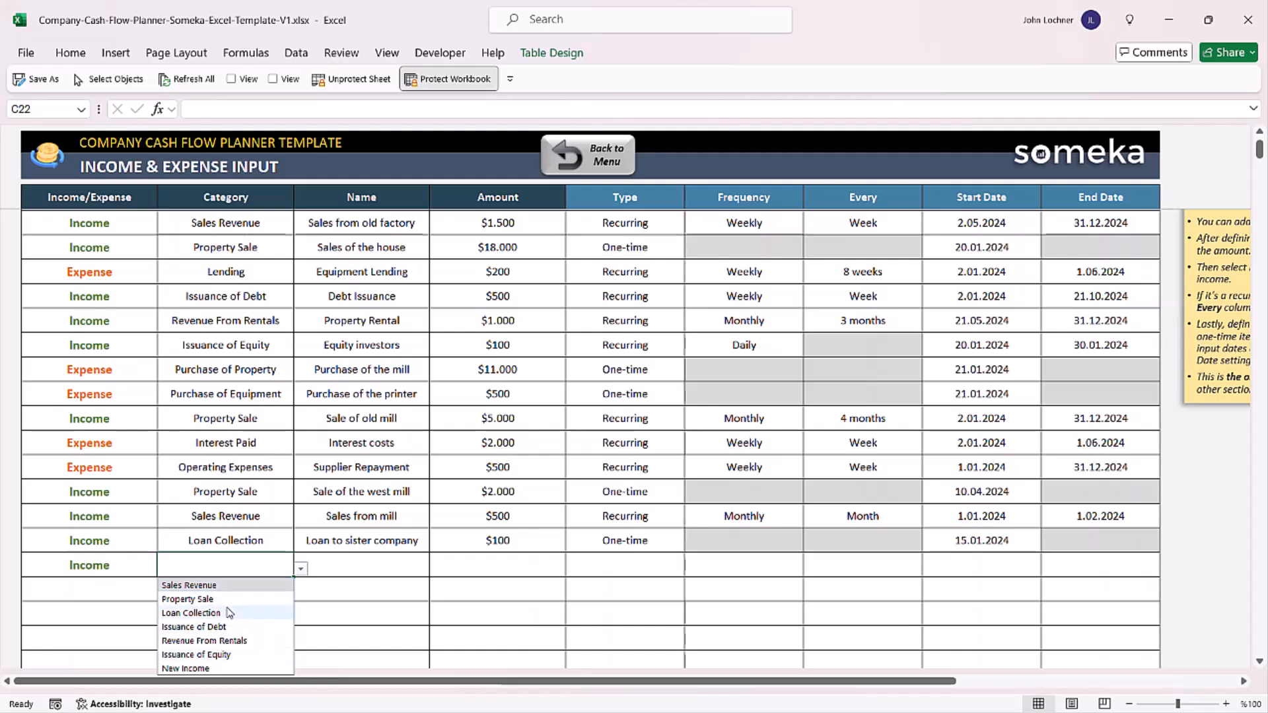
{"action": "left_click", "coordinate": [195, 626]}
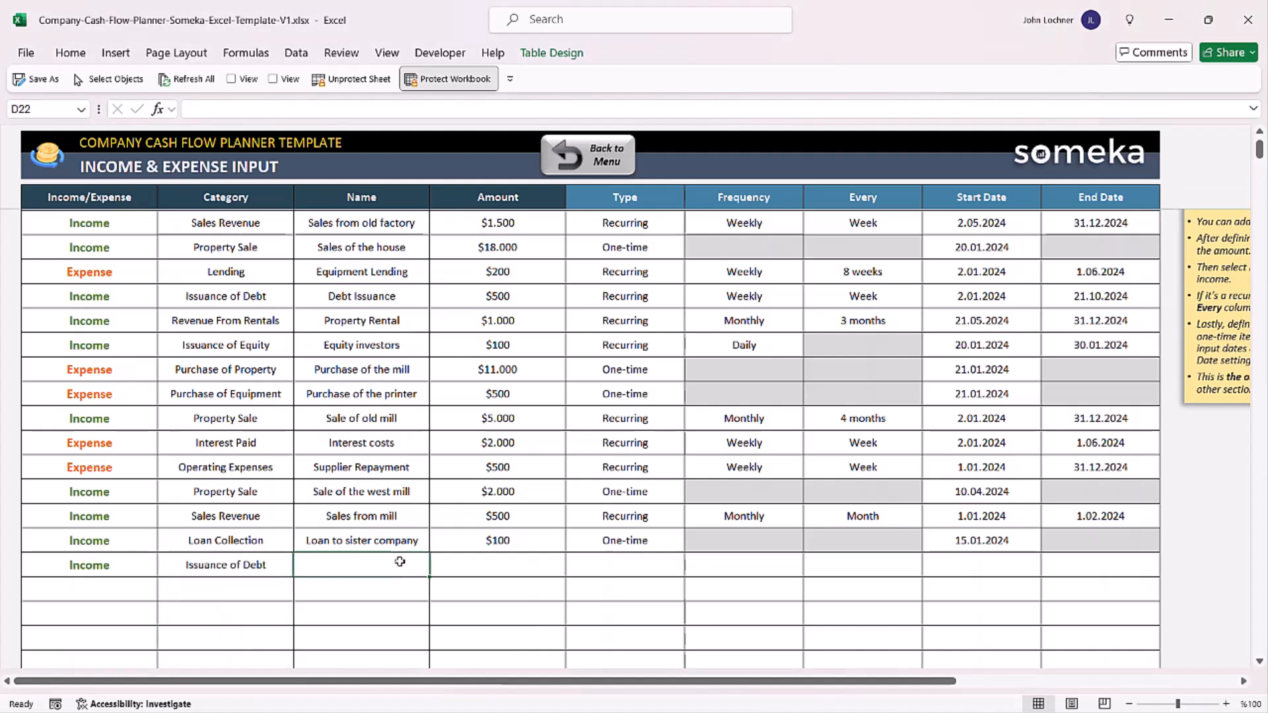
Name the new income row 'Name' and give it an amount of $500
{"action": "type", "text": "Name"}
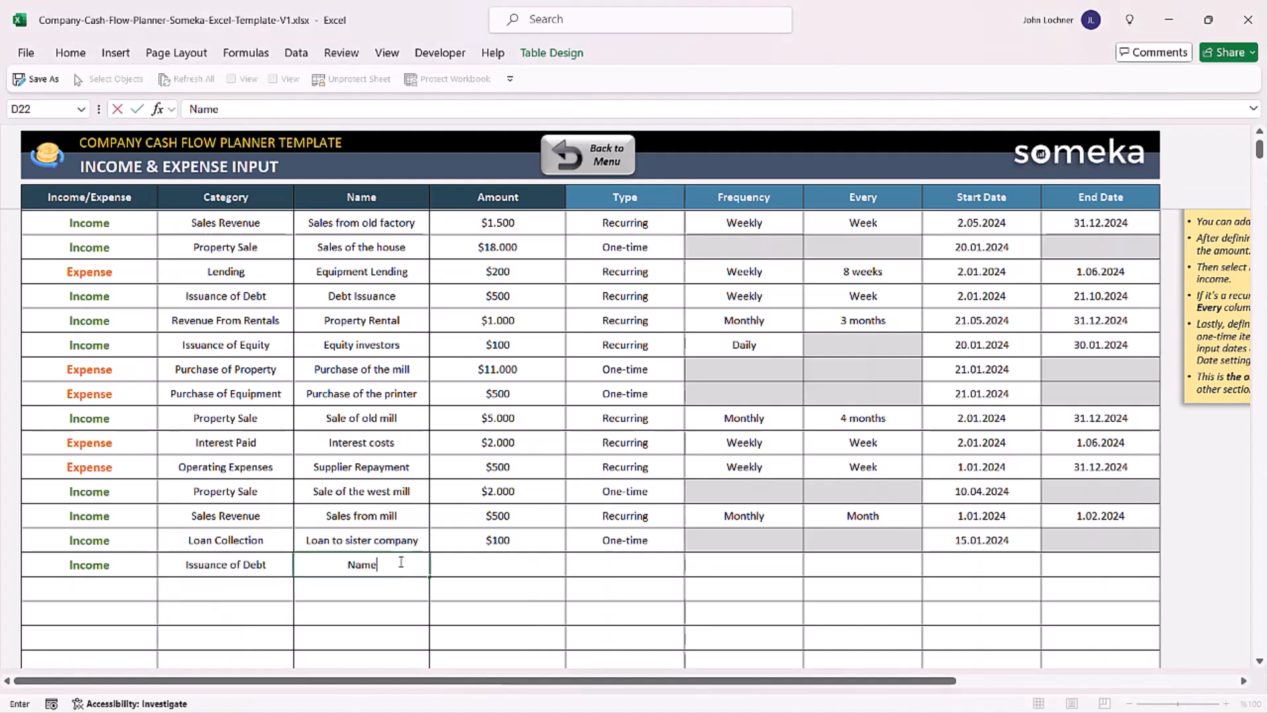
{"action": "key", "text": "enter"}
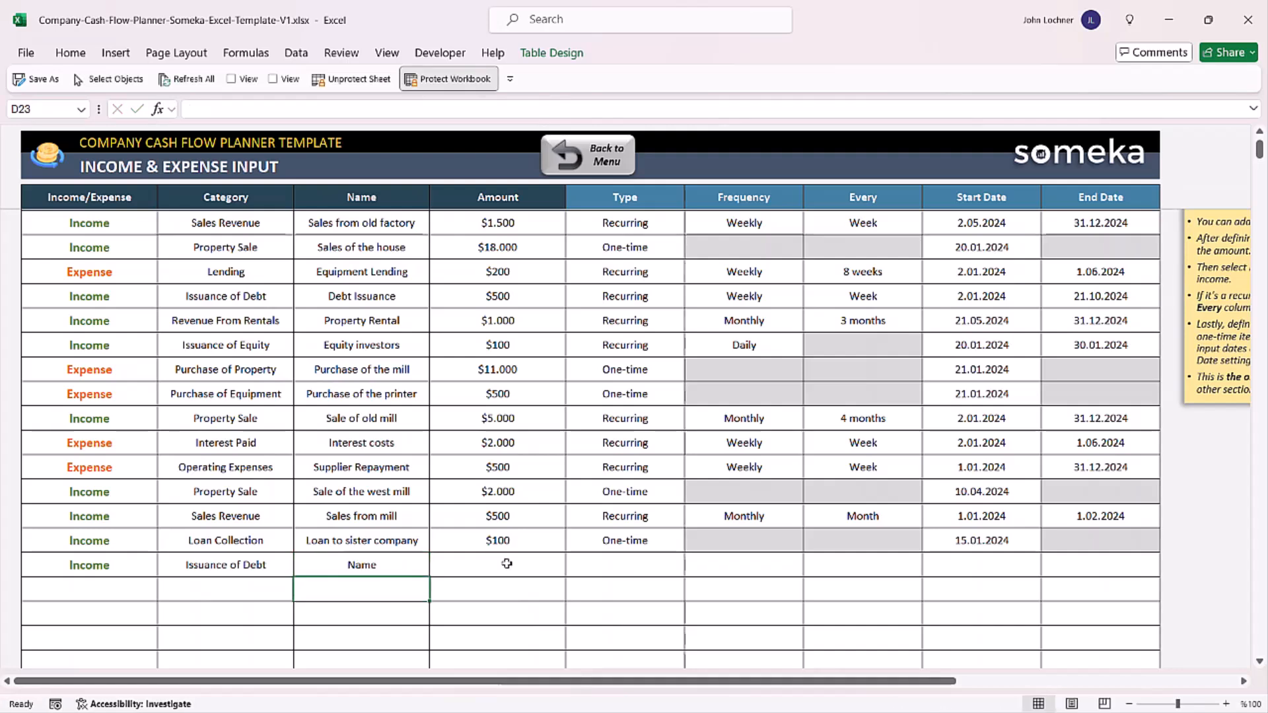
{"action": "type", "text": "500"}
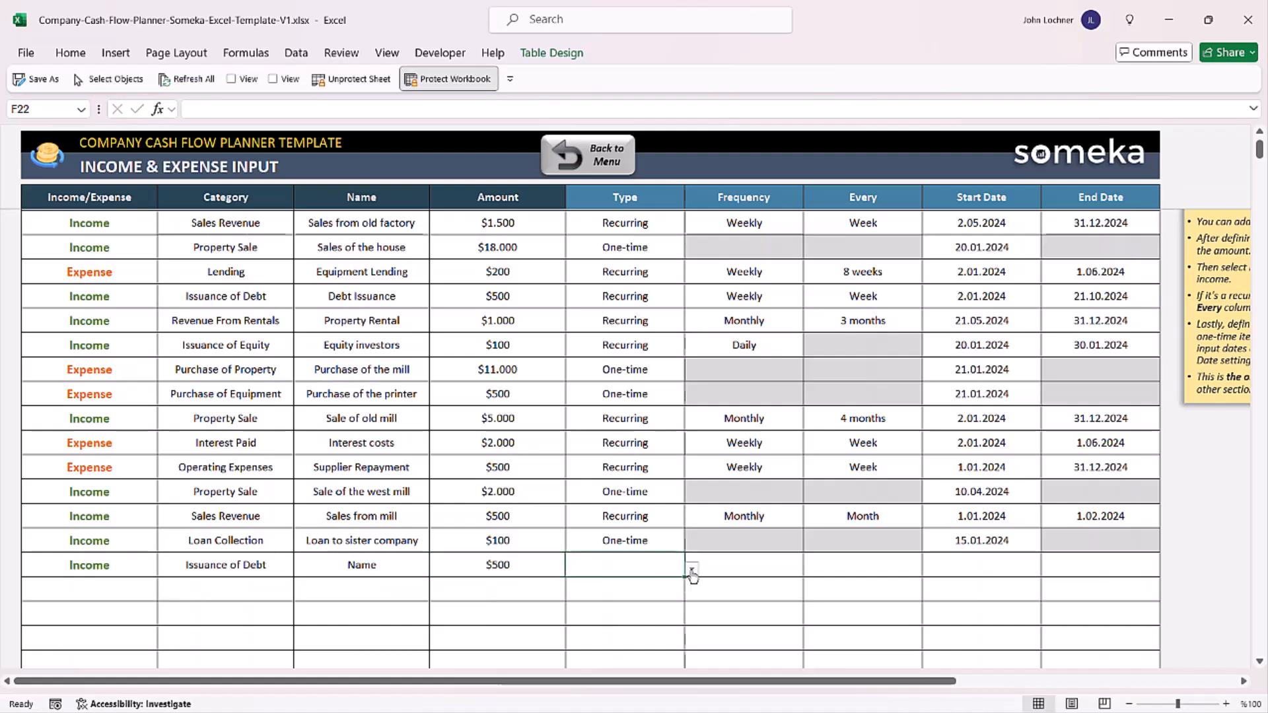
Set the Issuance of Debt row to Recurring, Monthly, repeating every 5 months
{"action": "left_click", "coordinate": [691, 567]}
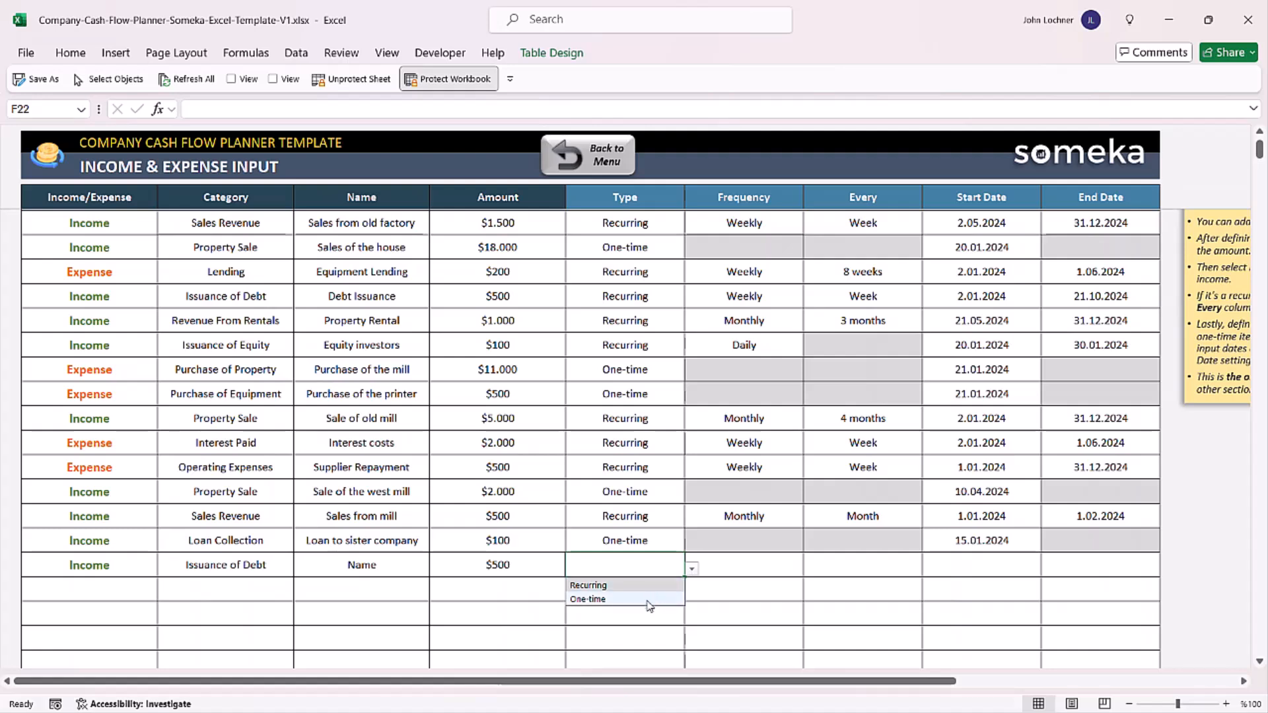
{"action": "left_click", "coordinate": [587, 599]}
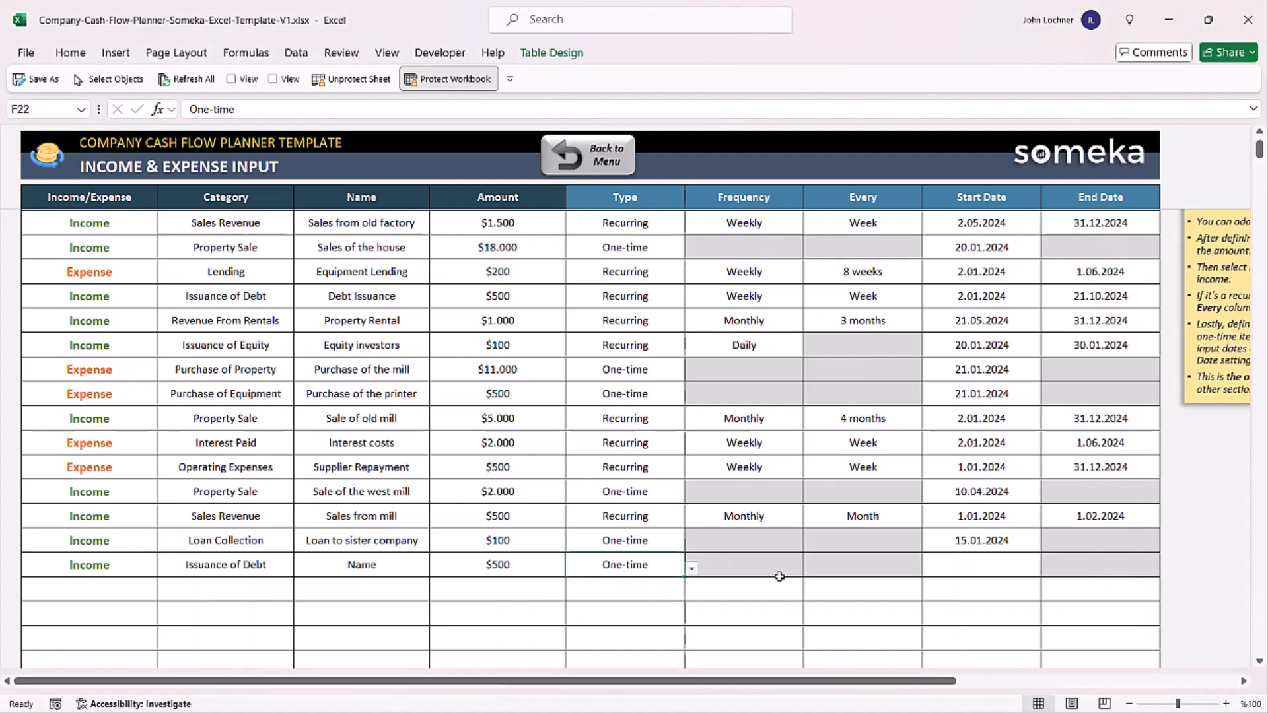
{"action": "left_click", "coordinate": [742, 564]}
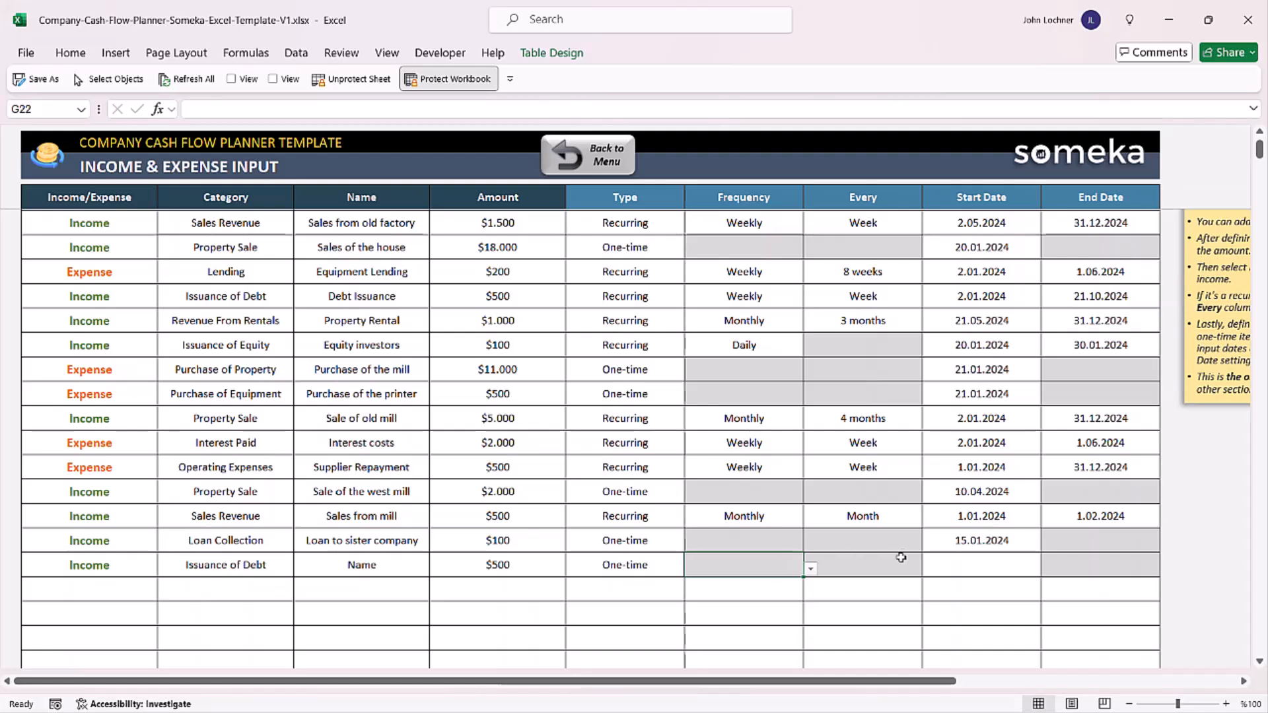
{"action": "left_click", "coordinate": [1100, 564]}
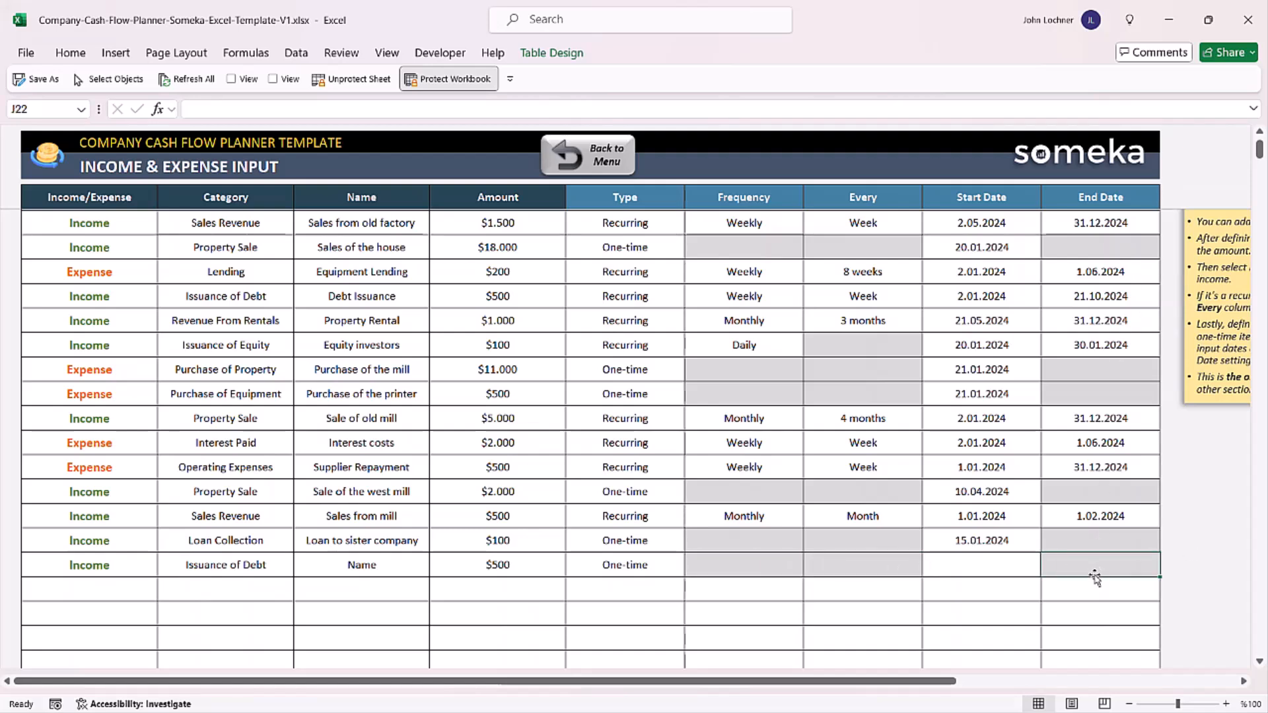
{"action": "mouse_move", "coordinate": [785, 548]}
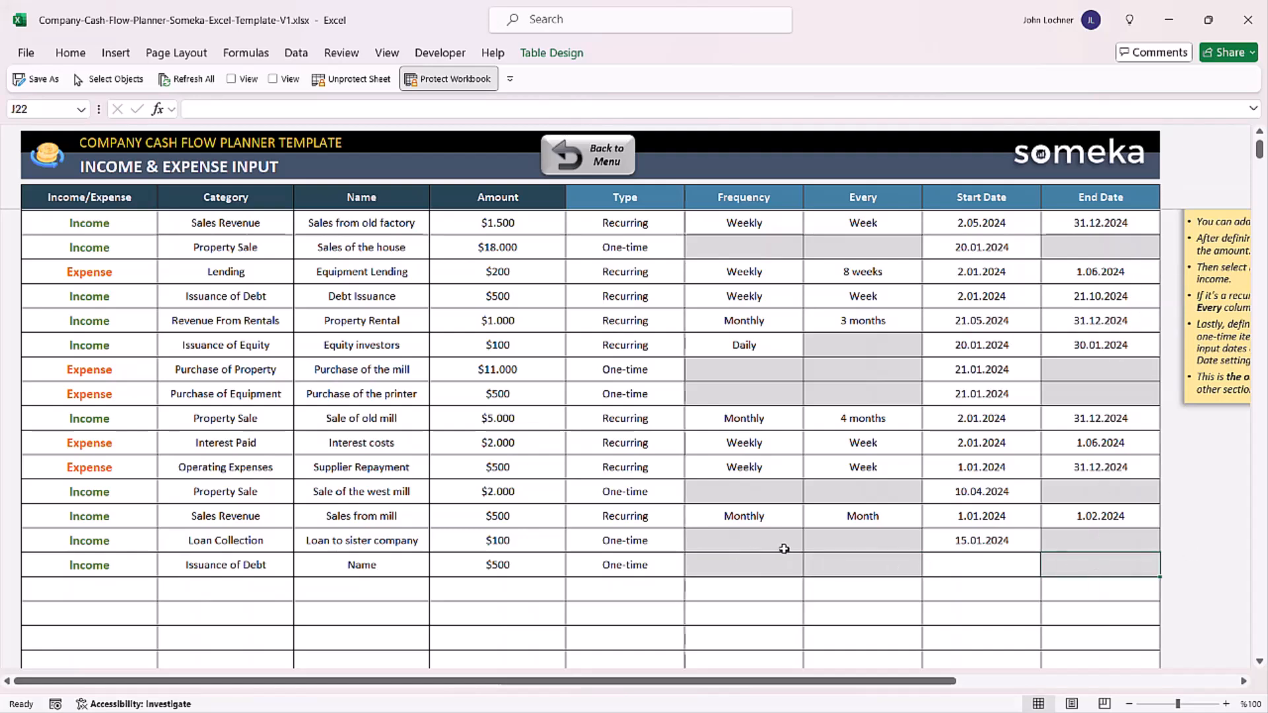
{"action": "mouse_move", "coordinate": [828, 557]}
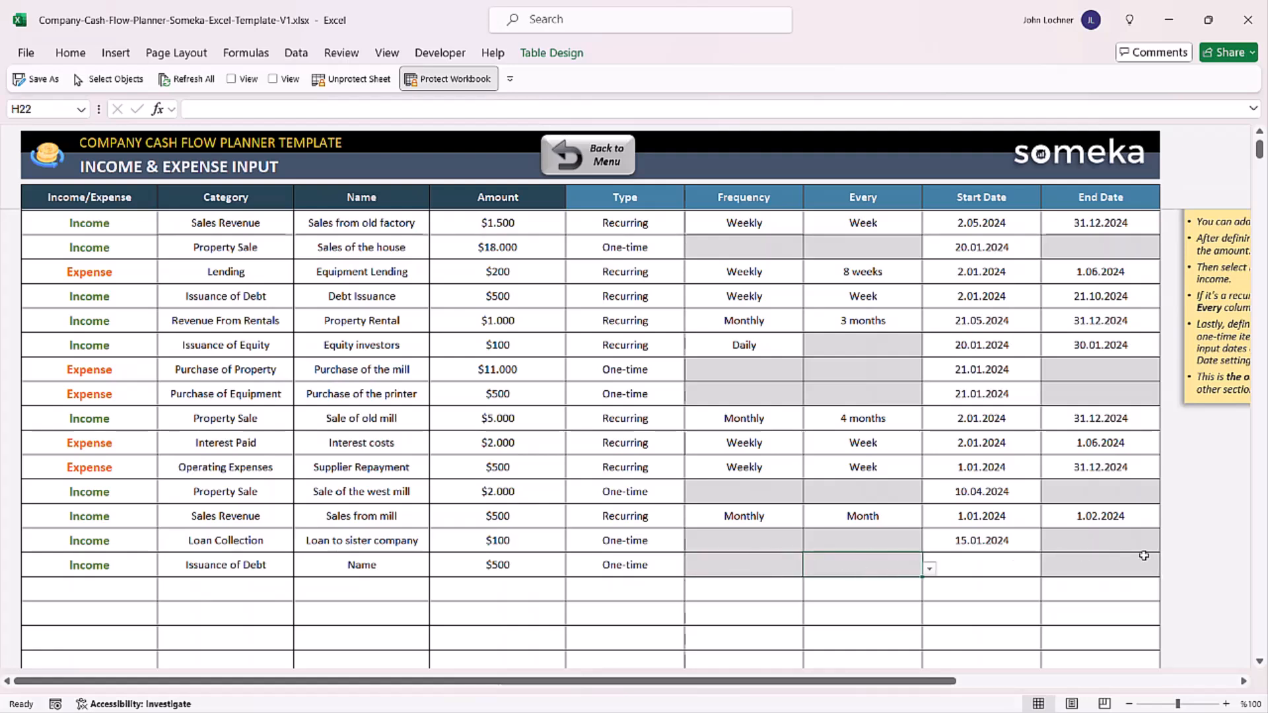
{"action": "left_click", "coordinate": [742, 564]}
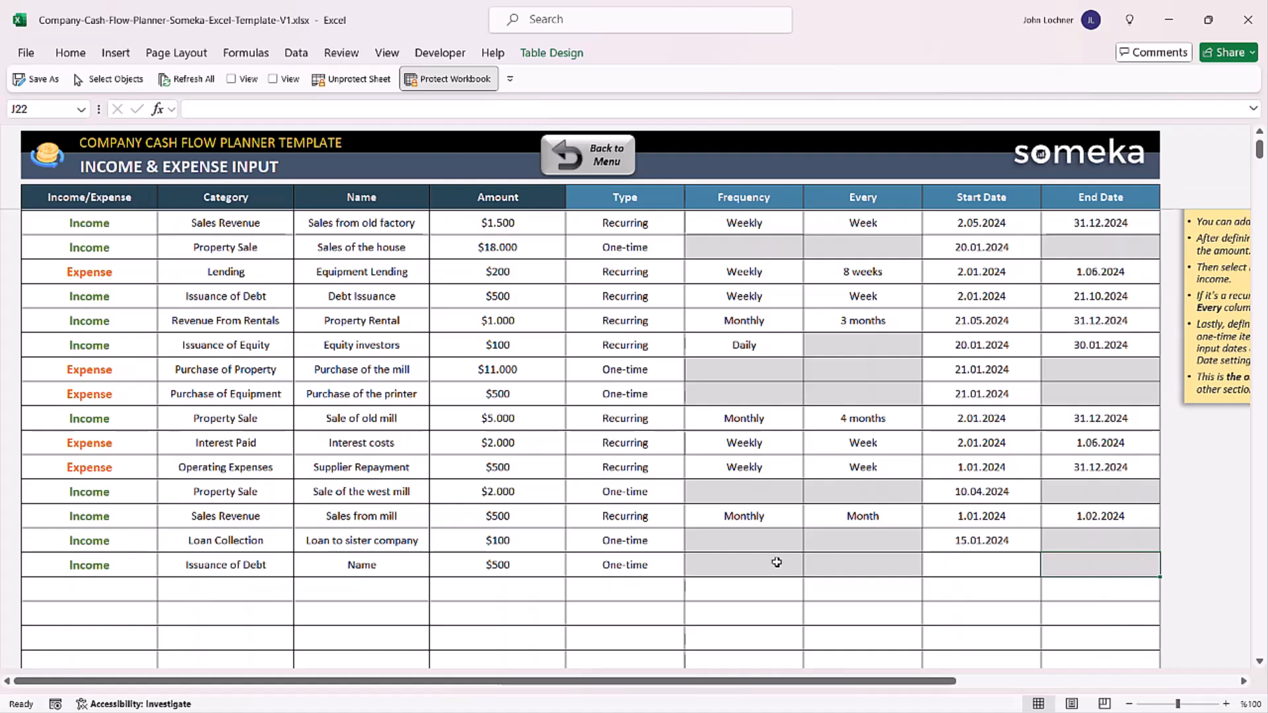
{"action": "left_click", "coordinate": [690, 565]}
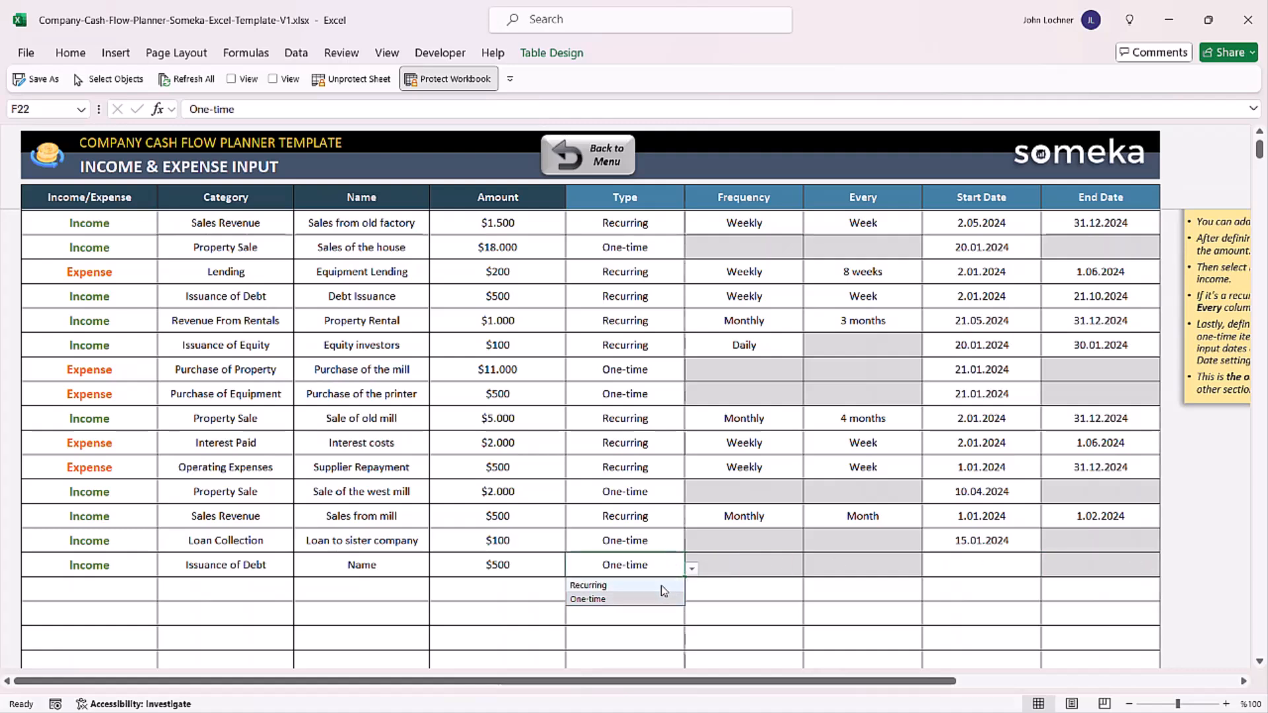
{"action": "left_click", "coordinate": [587, 585]}
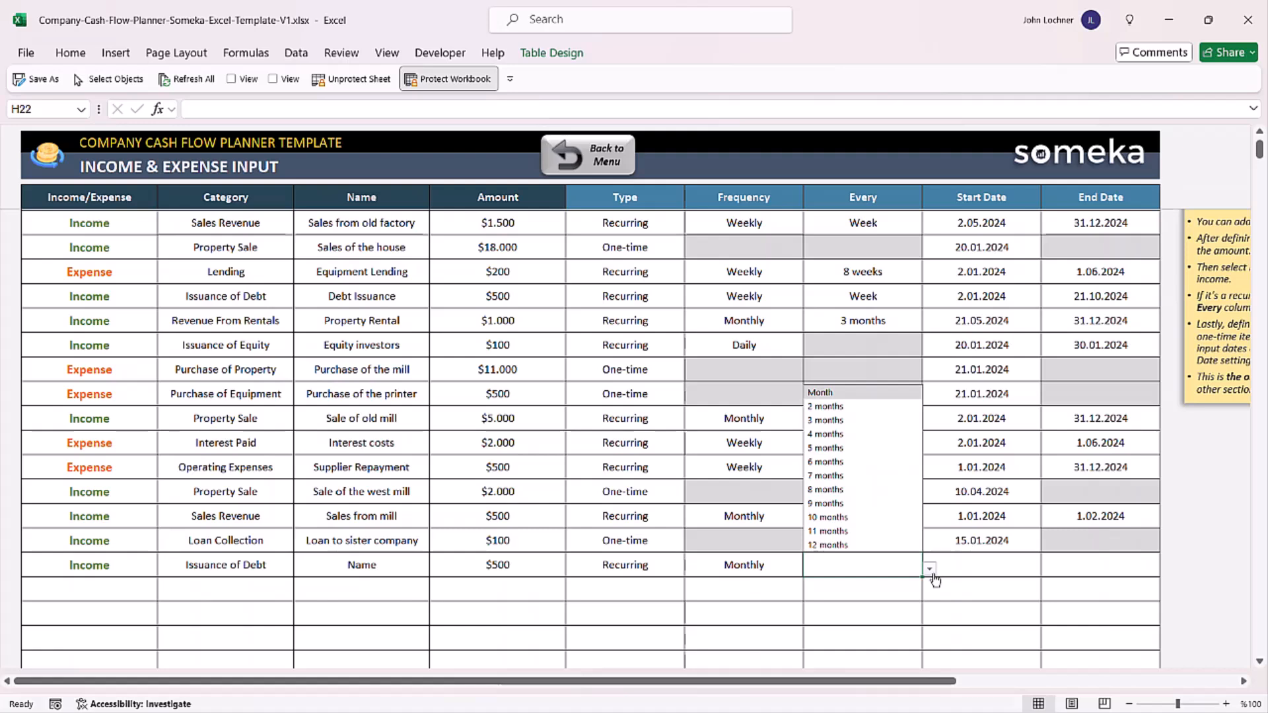
{"action": "mouse_move", "coordinate": [824, 406]}
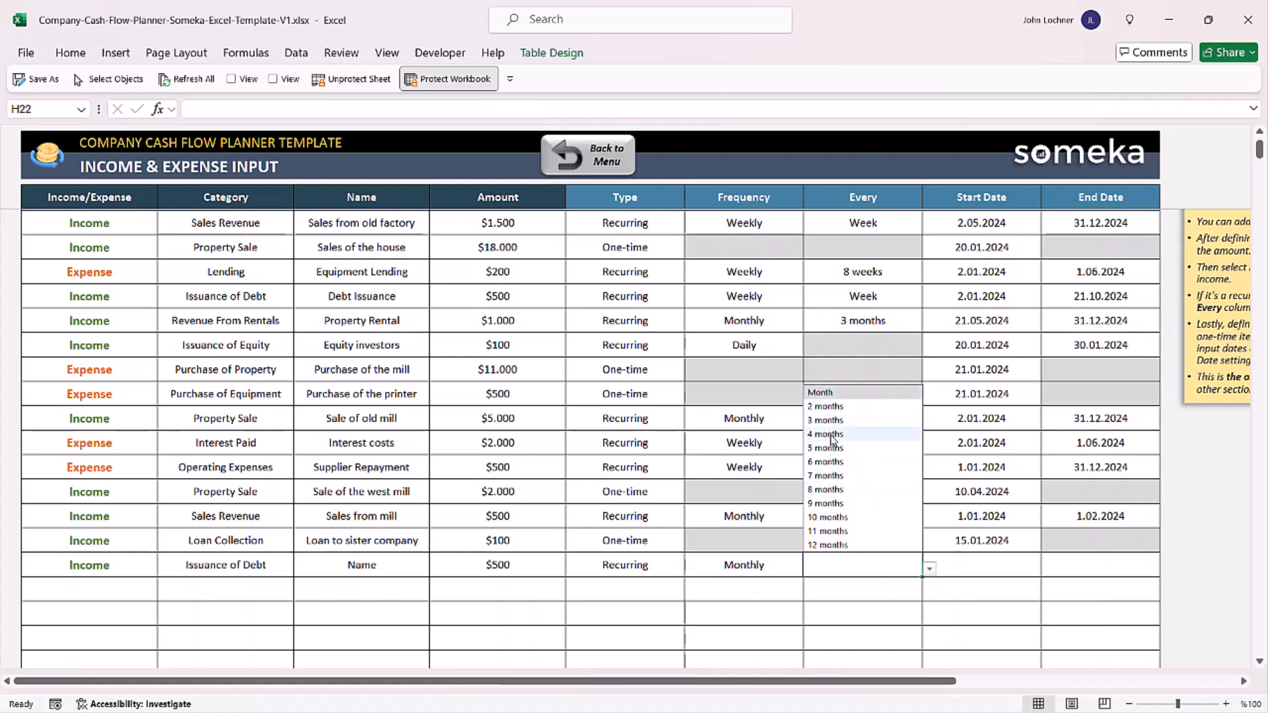
{"action": "left_click", "coordinate": [824, 448]}
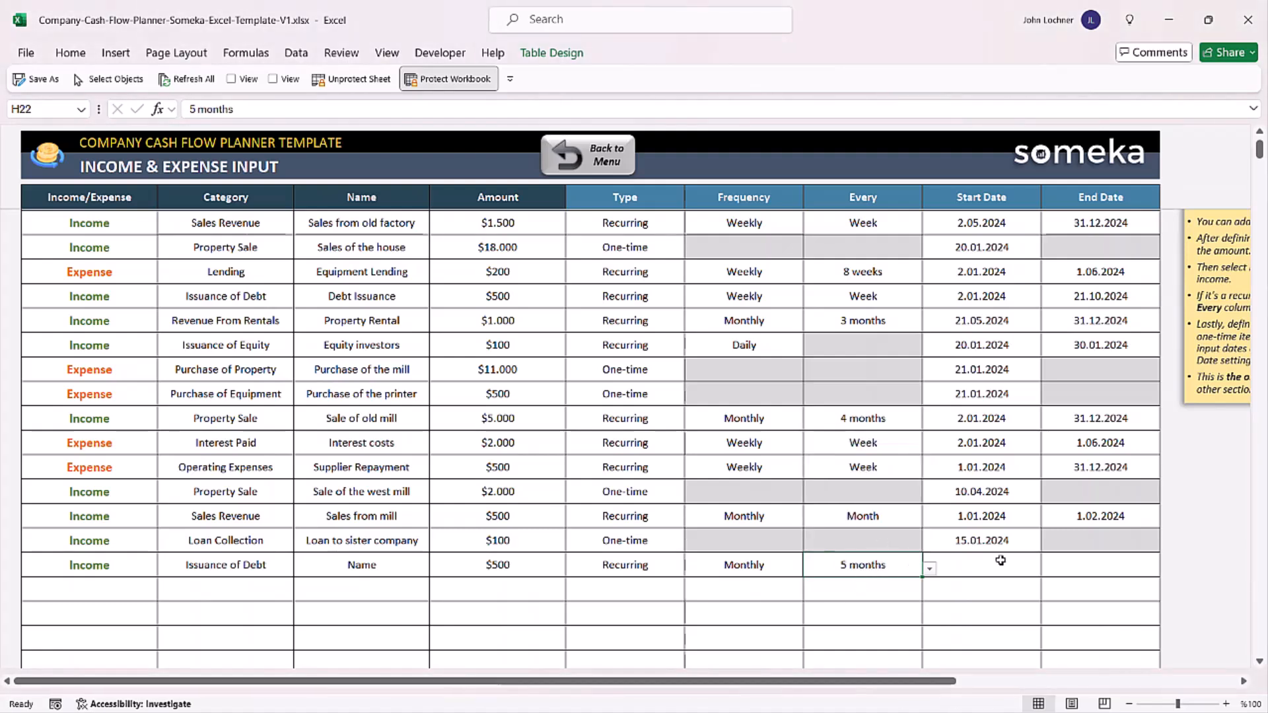
Give the recurring row start date 15.01.2024 and end date 15.09.2024
{"action": "left_click", "coordinate": [981, 564]}
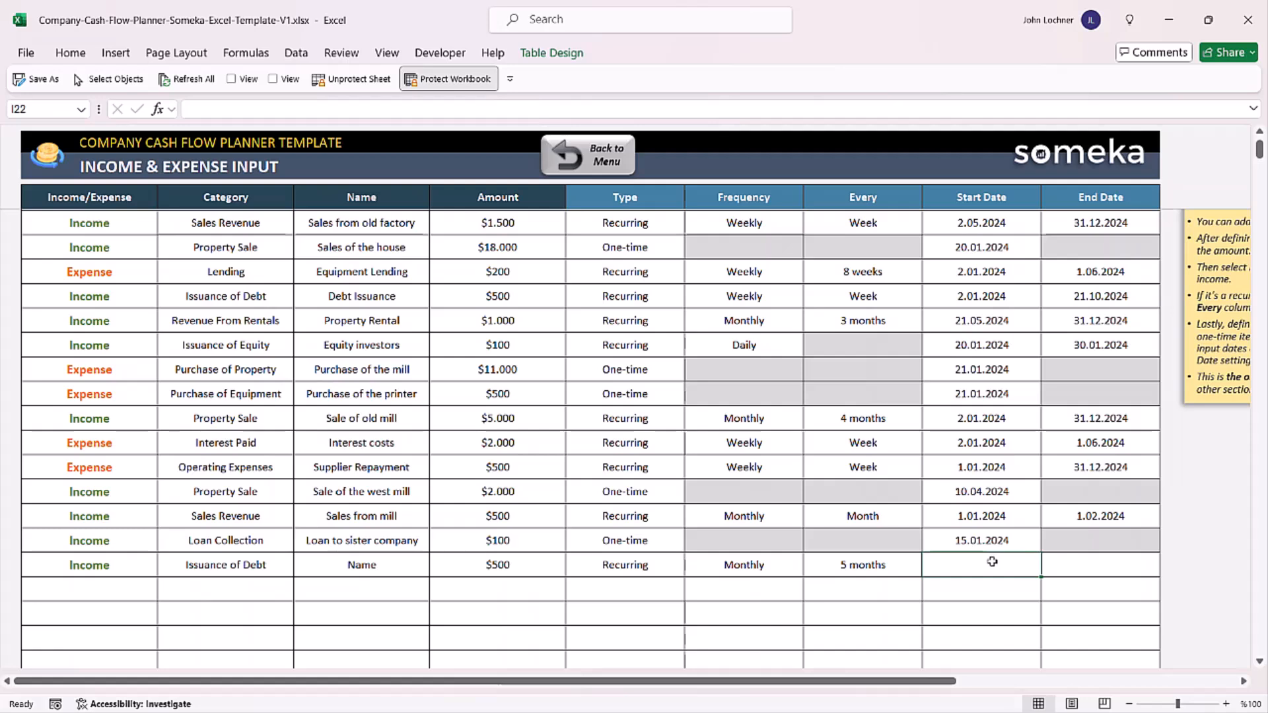
{"action": "type", "text": "15.01.2024"}
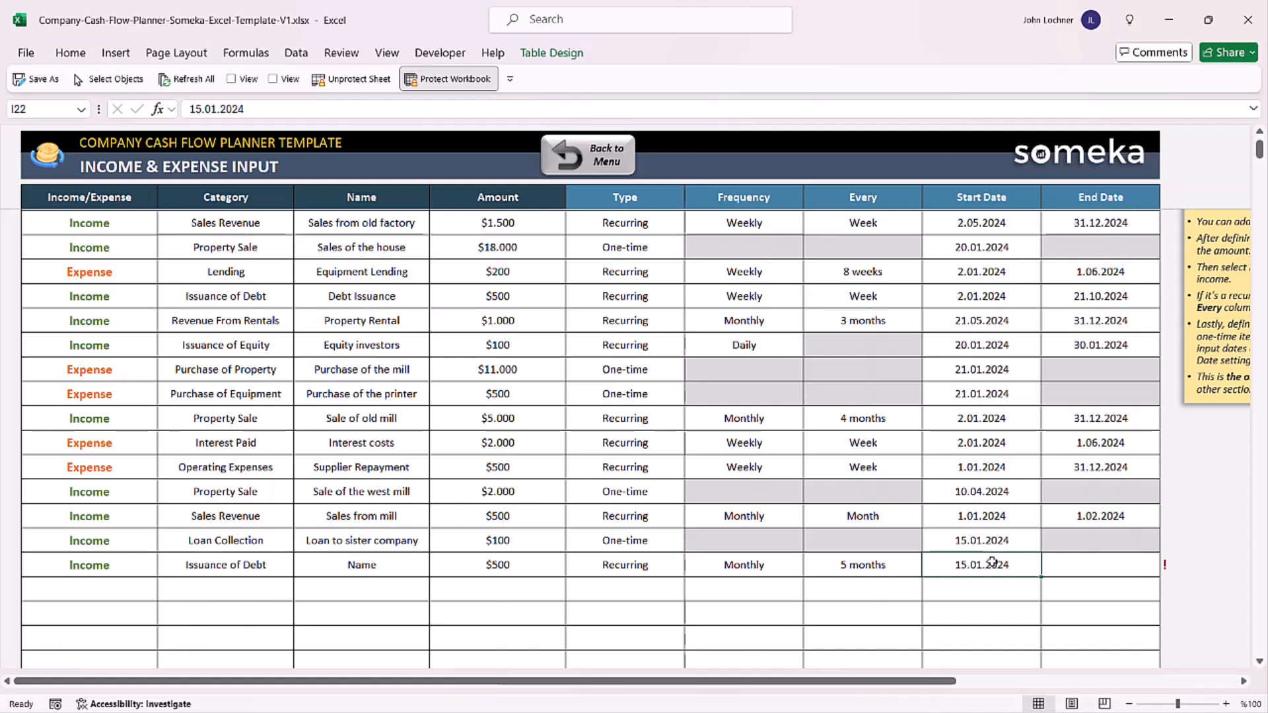
{"action": "left_click", "coordinate": [1100, 564]}
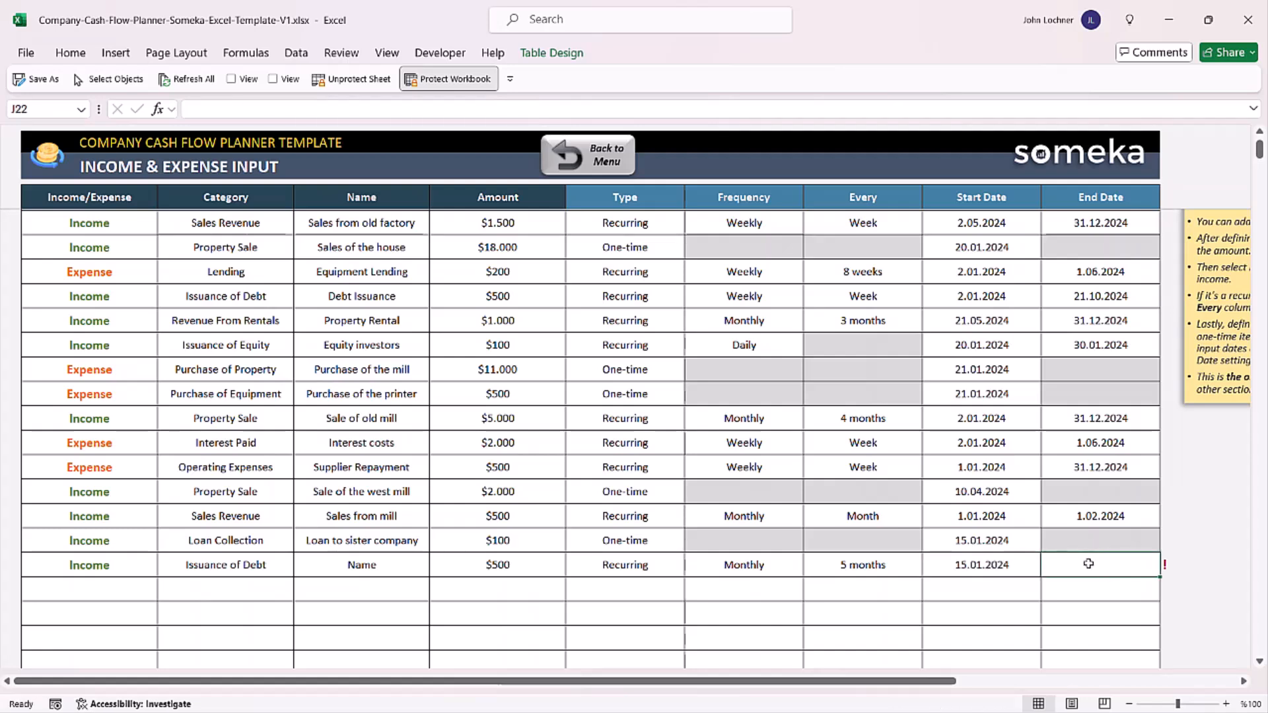
{"action": "type", "text": "15.09.2024"}
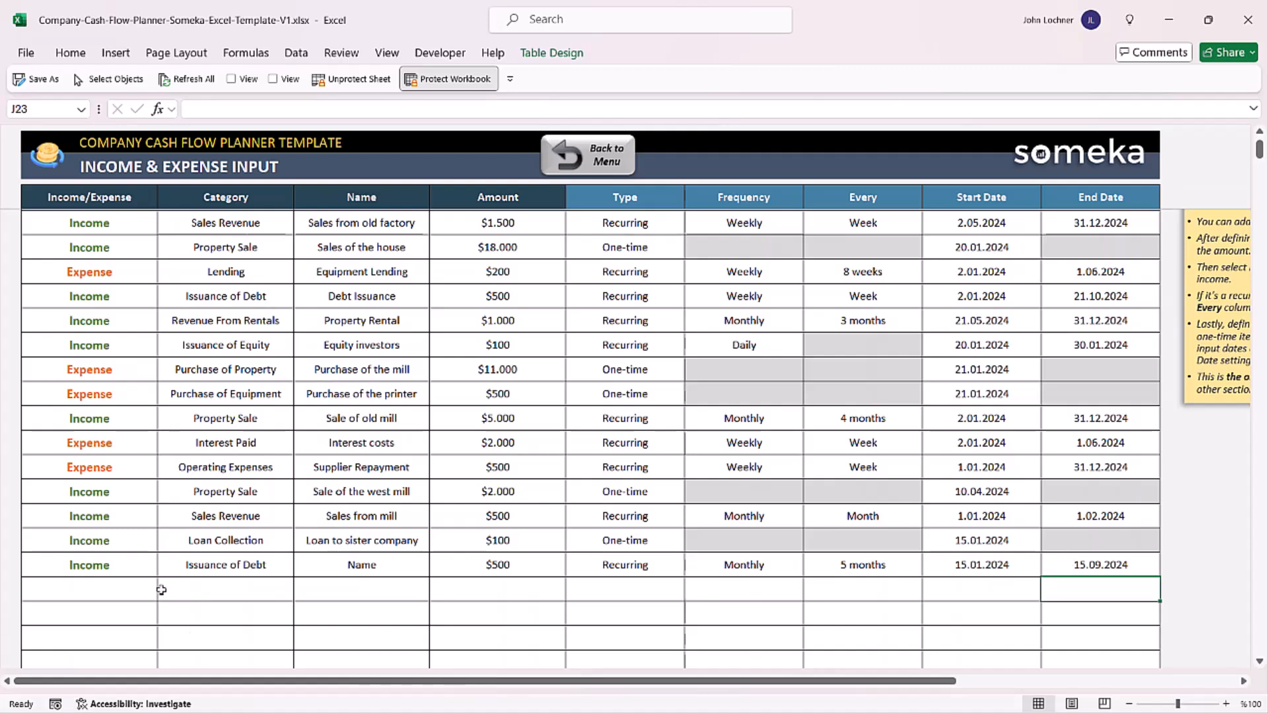
{"action": "left_click", "coordinate": [164, 593]}
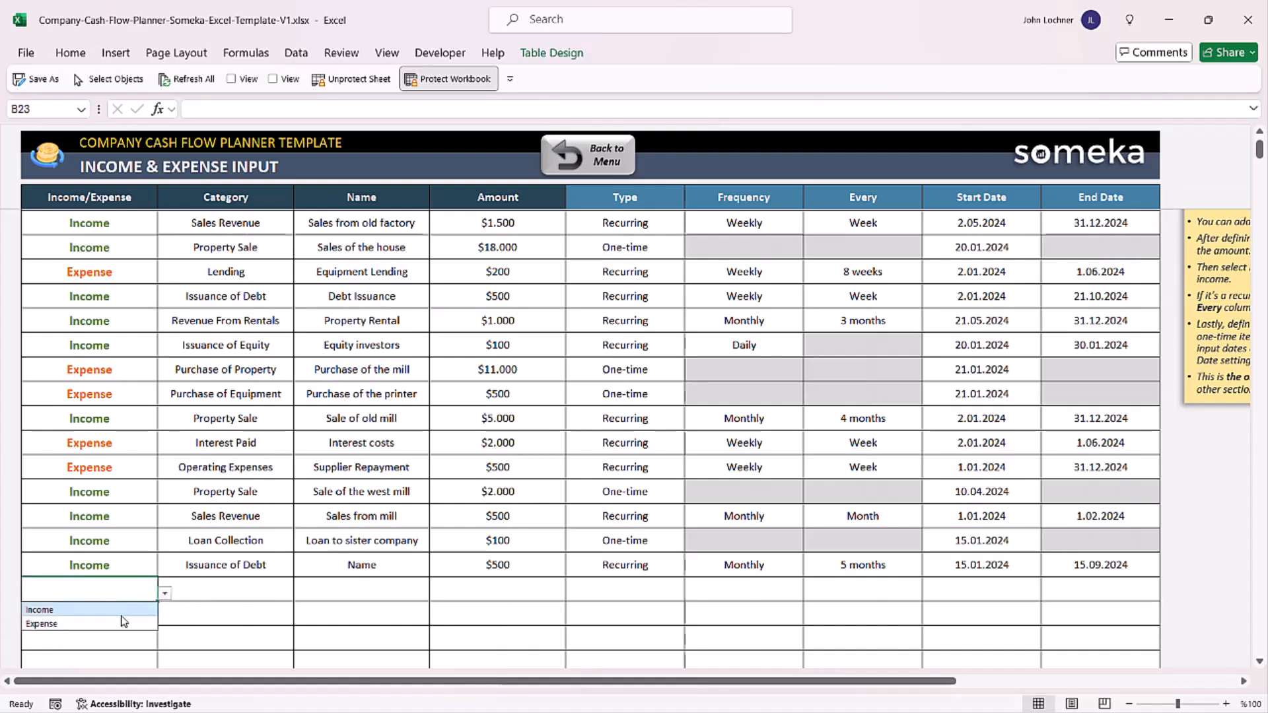
Add a one-time Purchase of Equipment expense of $2.000 on 15.06.2024, then return to the menu
{"action": "left_click", "coordinate": [41, 624]}
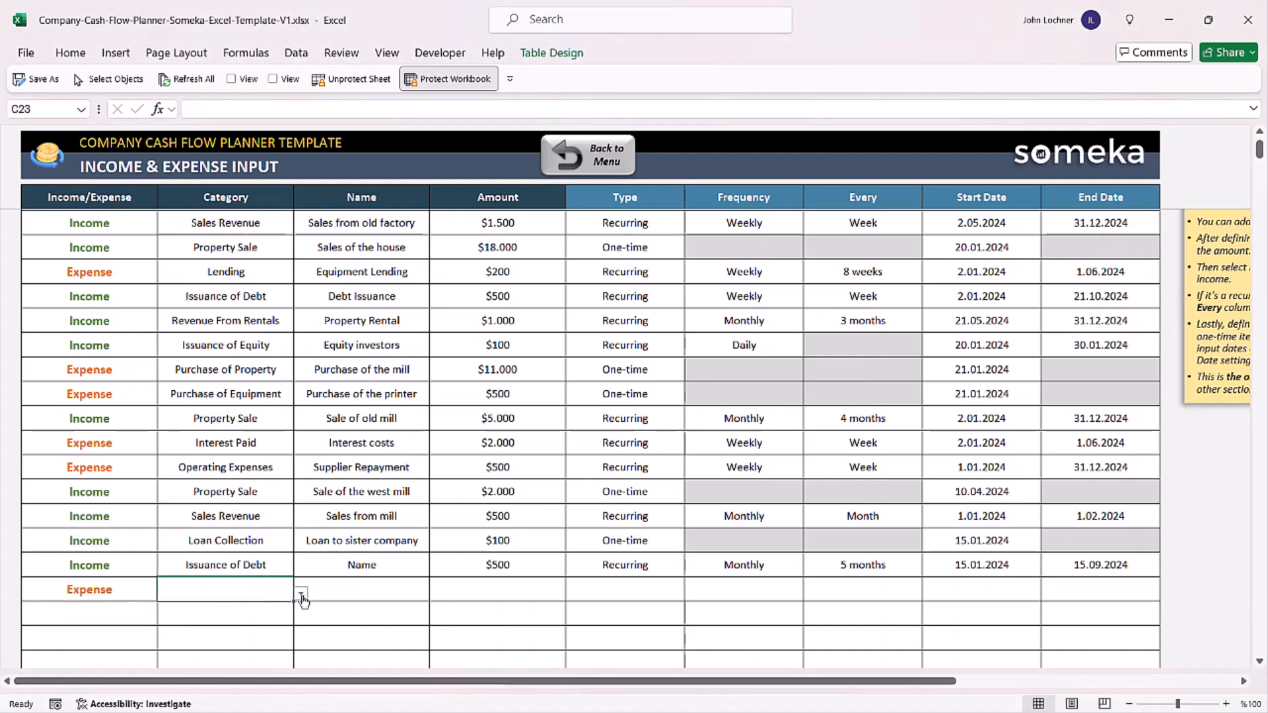
{"action": "left_click", "coordinate": [300, 593]}
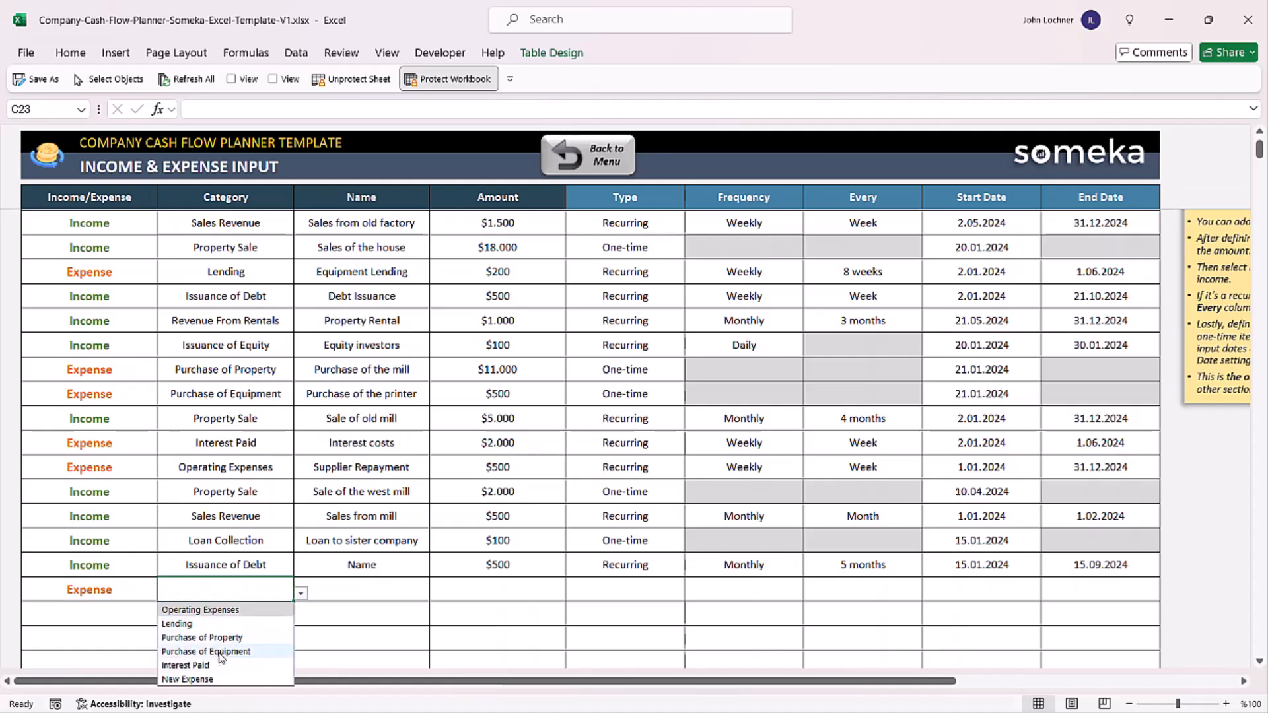
{"action": "left_click", "coordinate": [206, 651]}
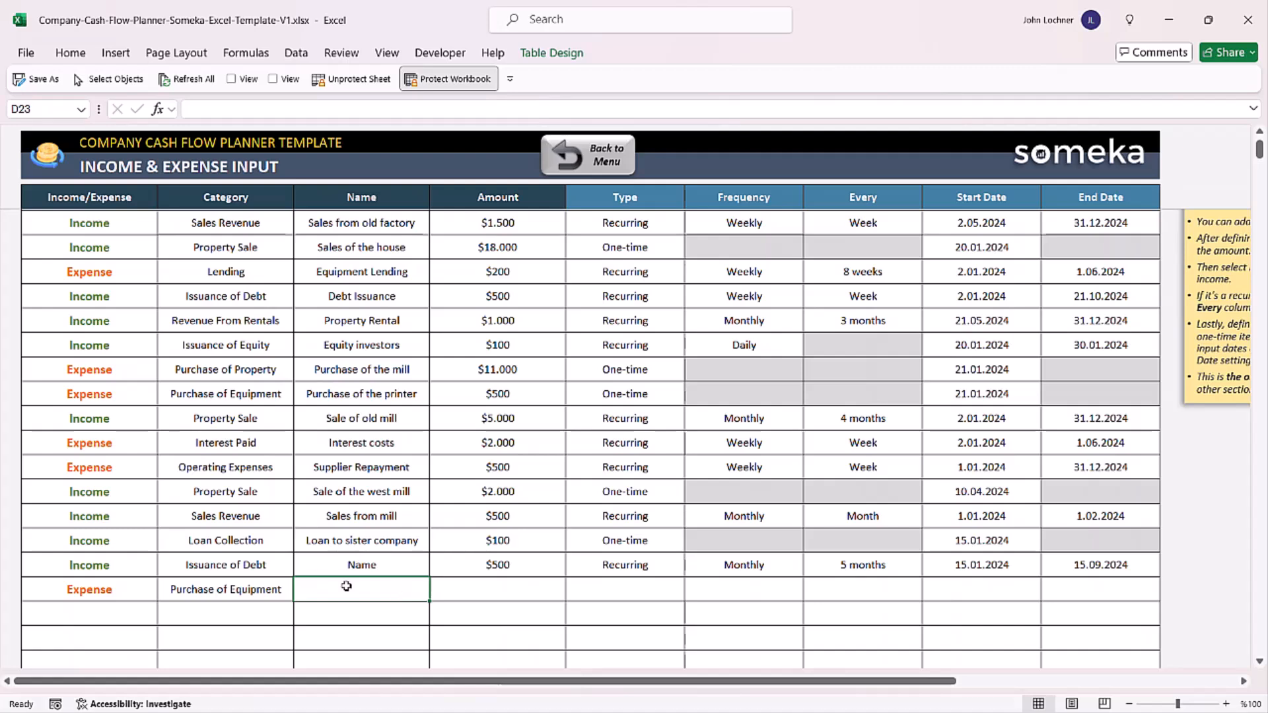
{"action": "type", "text": "Name for Expense"}
{"action": "left_click", "coordinate": [981, 589]}
{"action": "type", "text": "15.06.2024"}
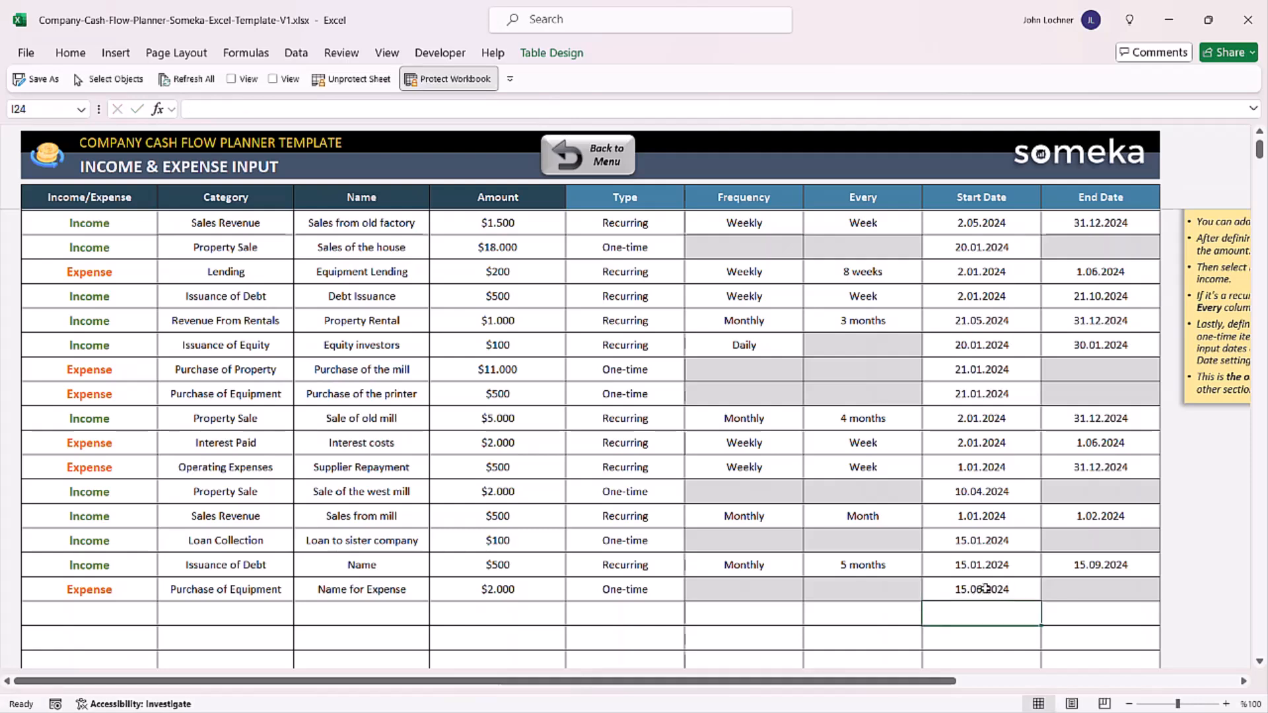
{"action": "mouse_move", "coordinate": [531, 434]}
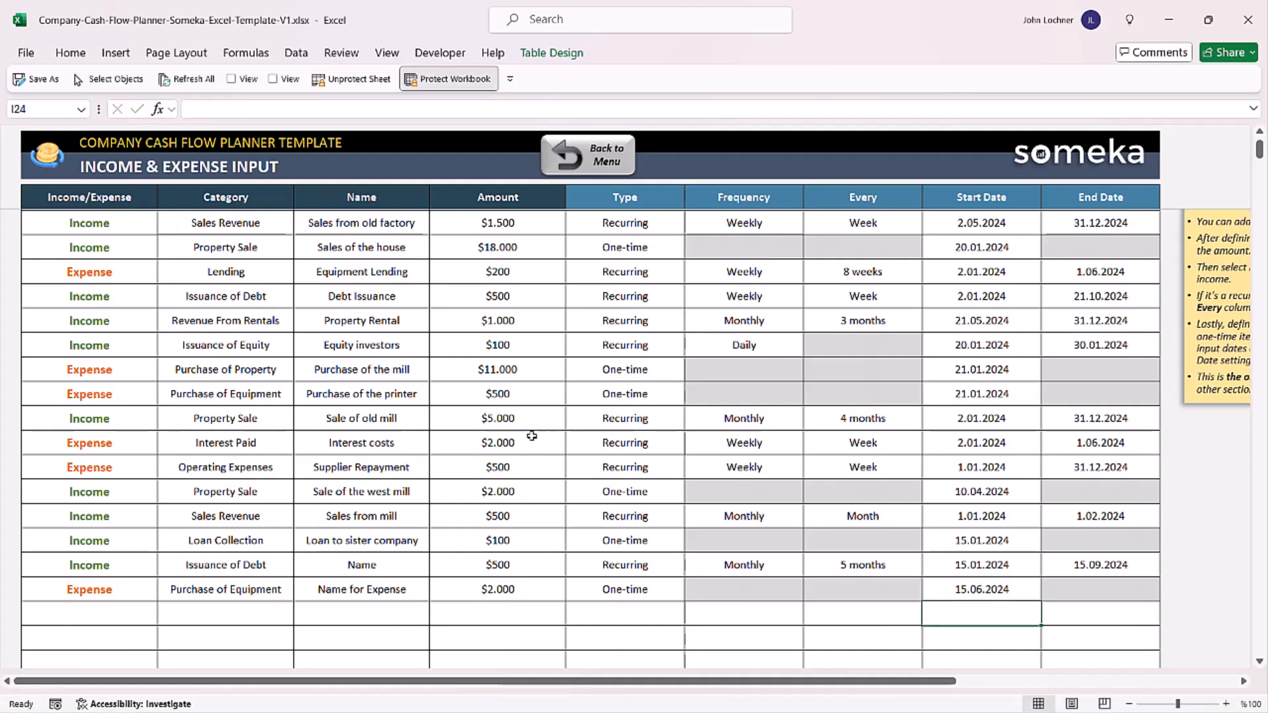
{"action": "left_click", "coordinate": [587, 154]}
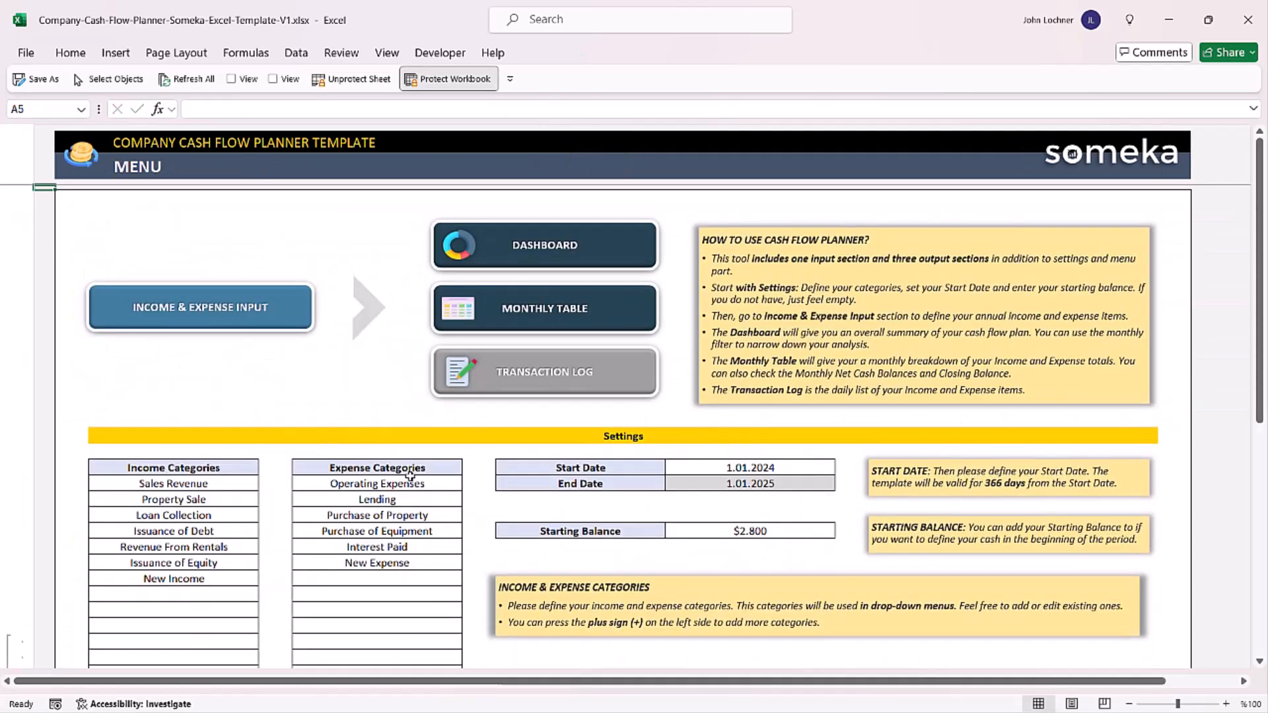
Filter the Dashboard to Feb, Mar and Apr 2024 in turn to review each month's balances
{"action": "left_click", "coordinate": [542, 246]}
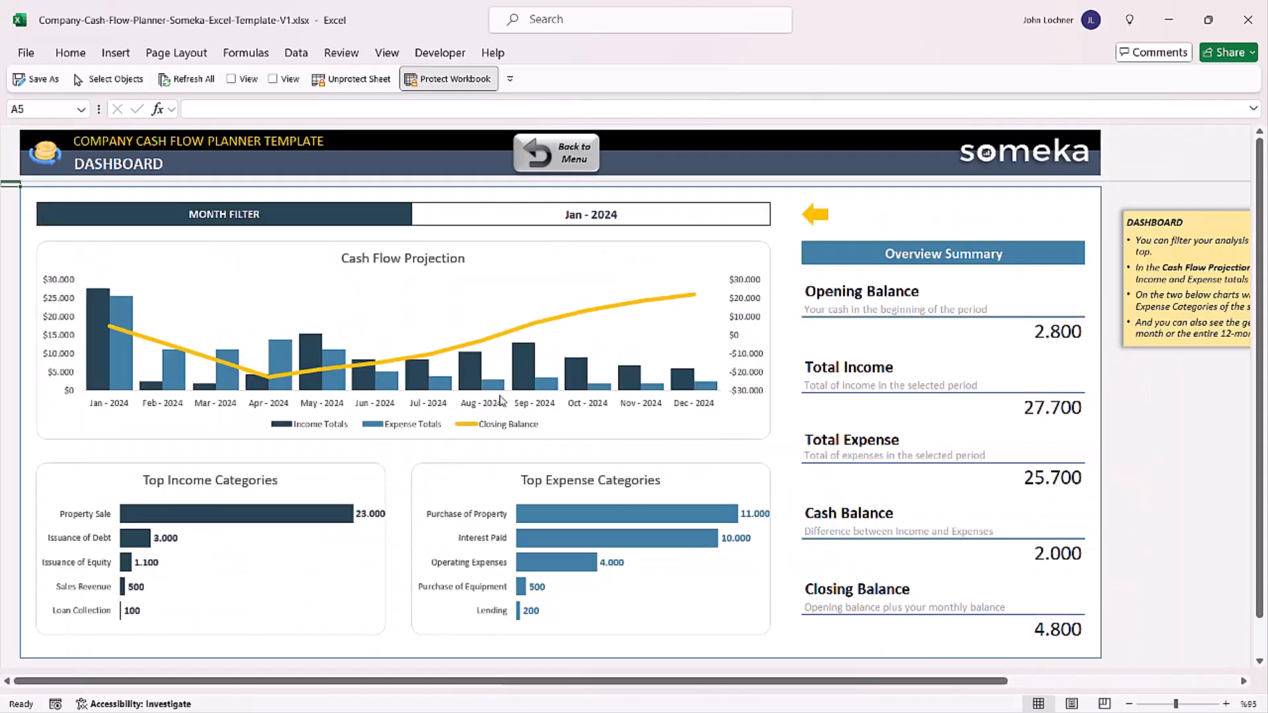
{"action": "left_click", "coordinate": [774, 213]}
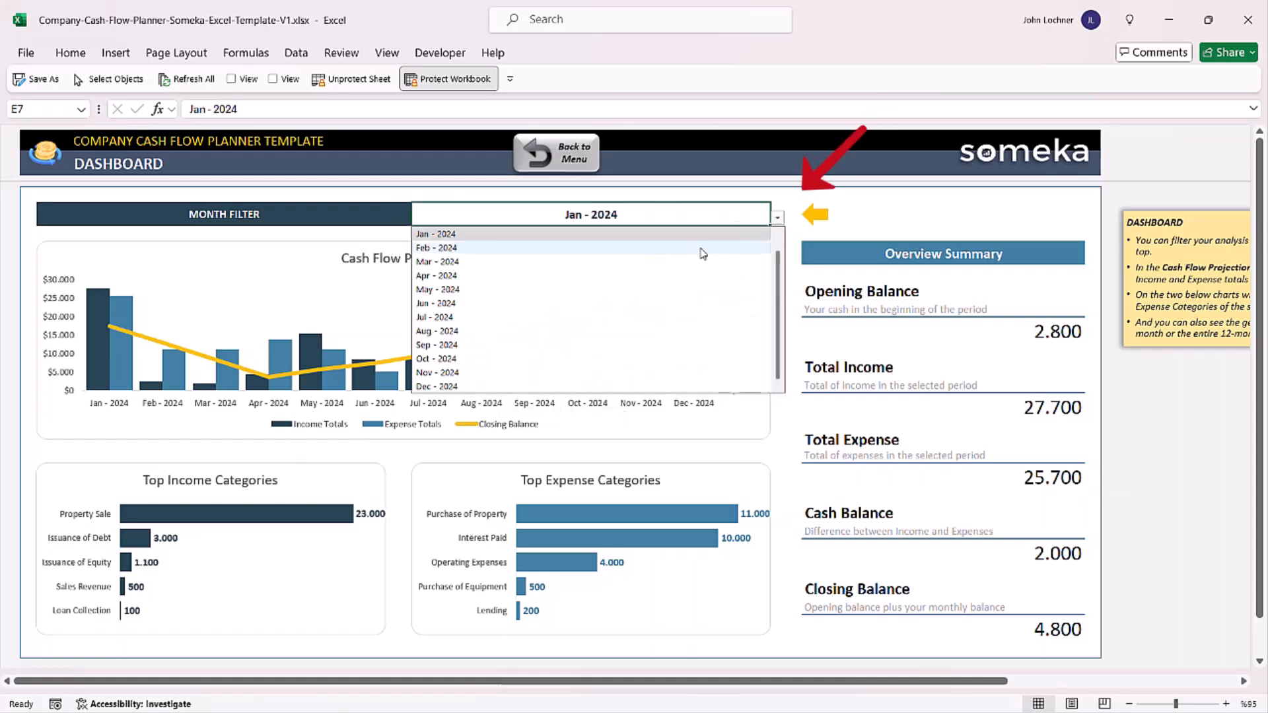
{"action": "left_click", "coordinate": [437, 247]}
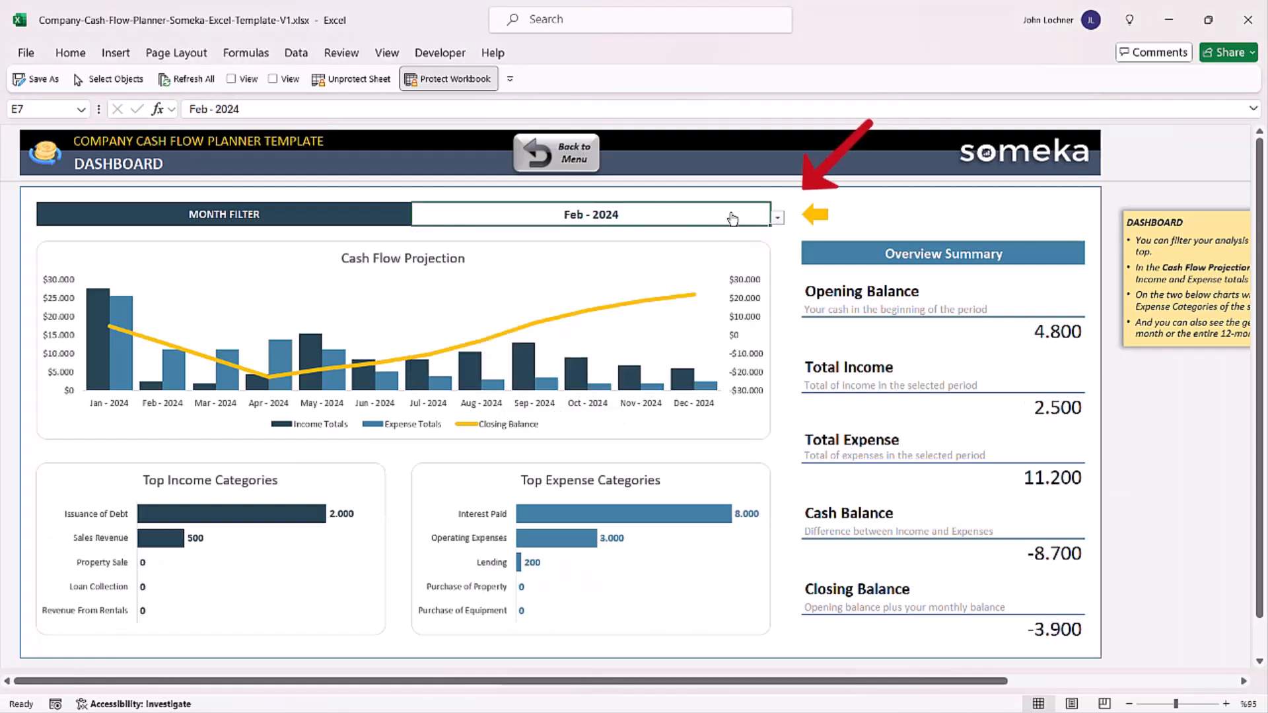
{"action": "left_click", "coordinate": [775, 217]}
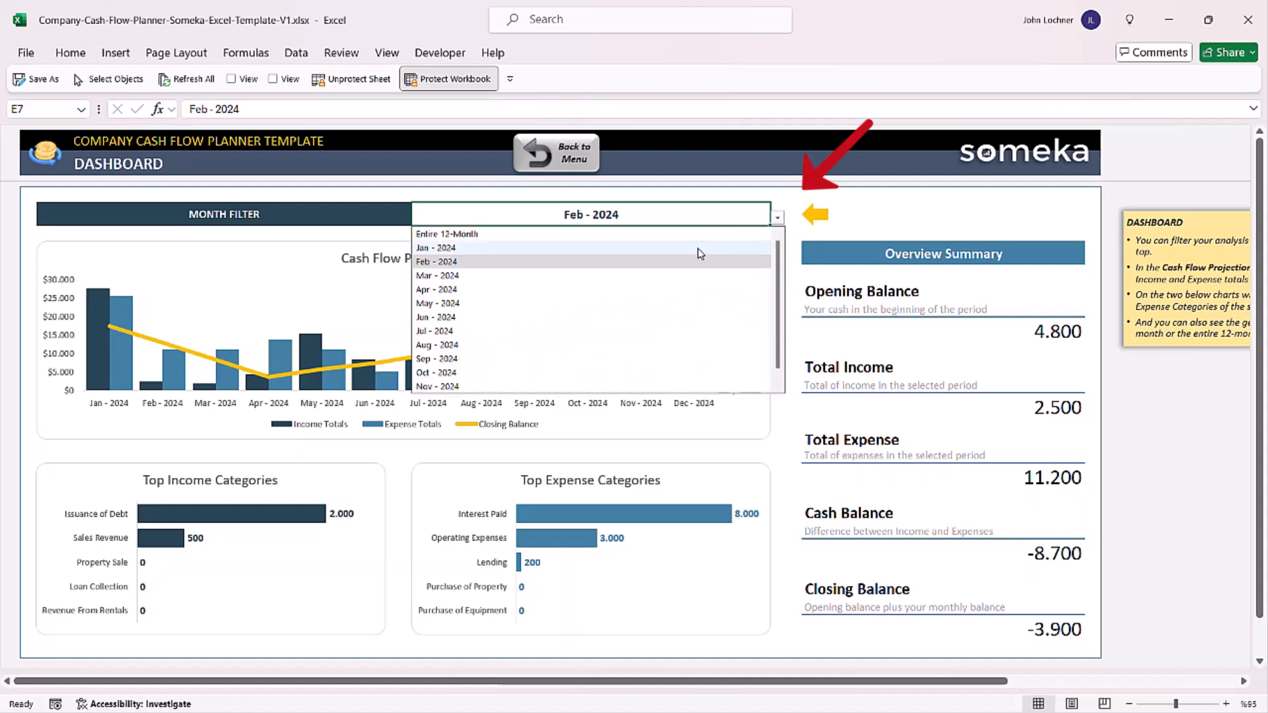
{"action": "left_click", "coordinate": [438, 275]}
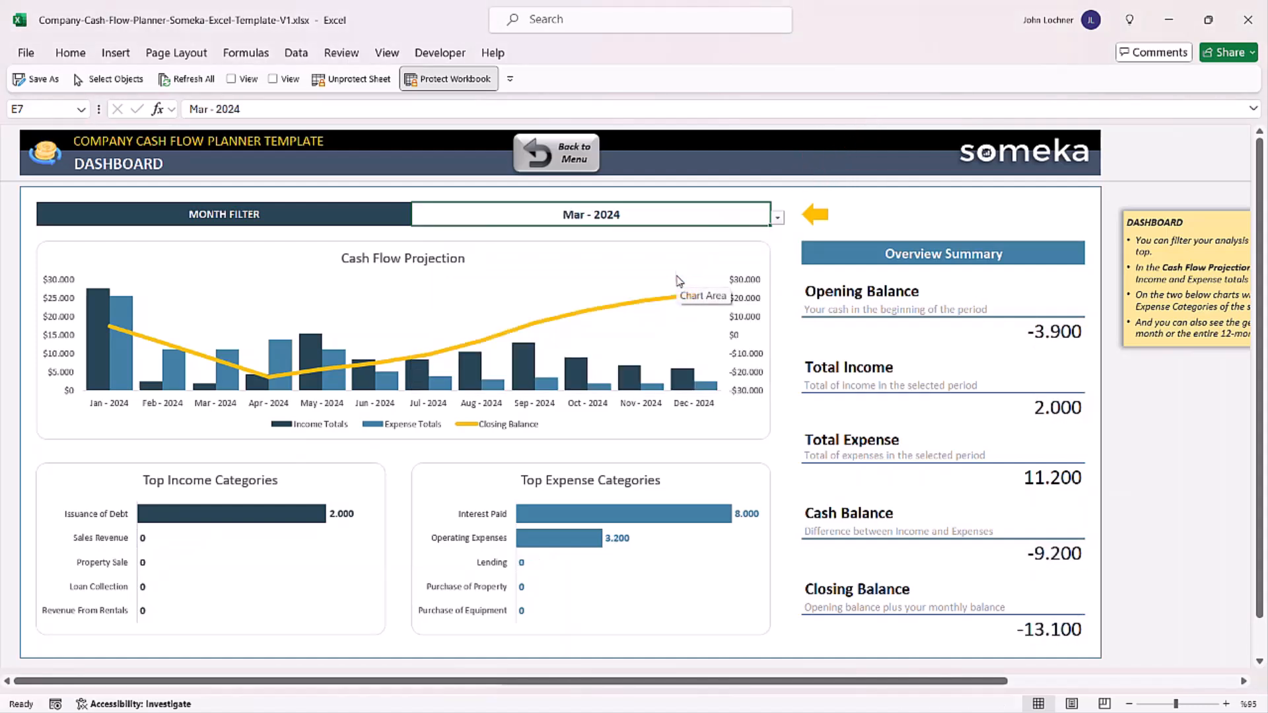
{"action": "left_click", "coordinate": [775, 214]}
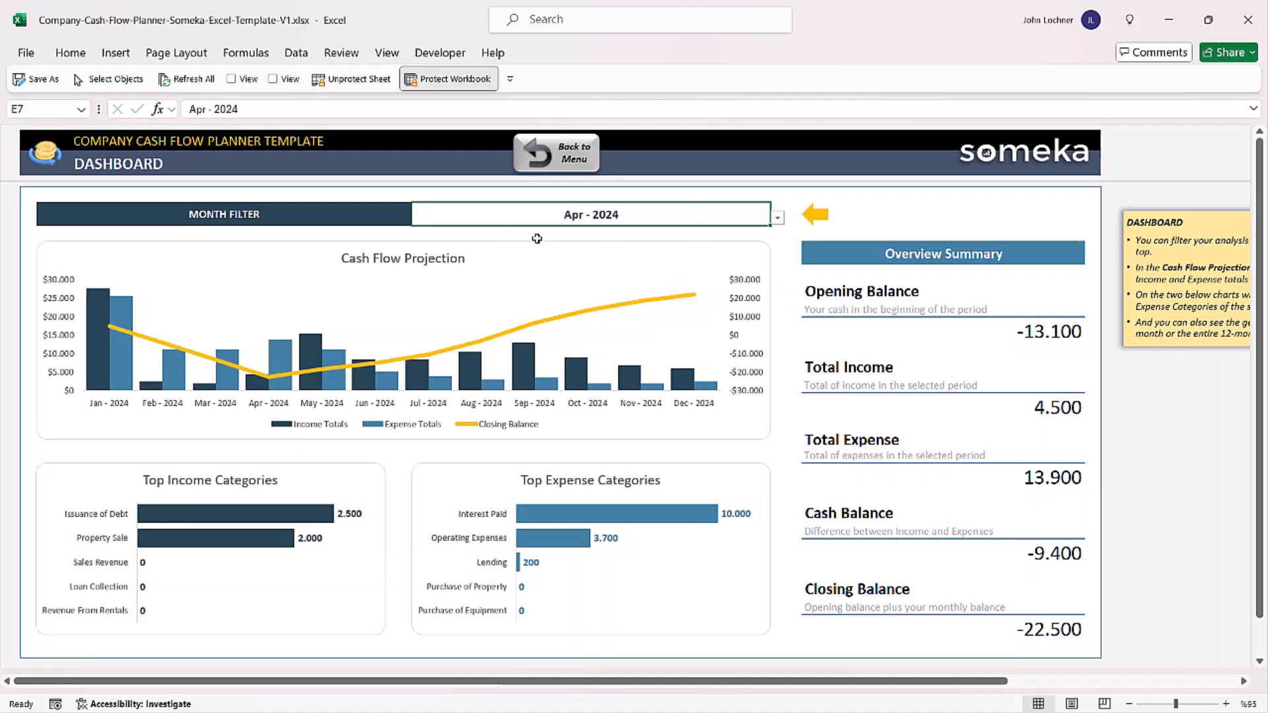
{"action": "mouse_move", "coordinate": [1056, 644]}
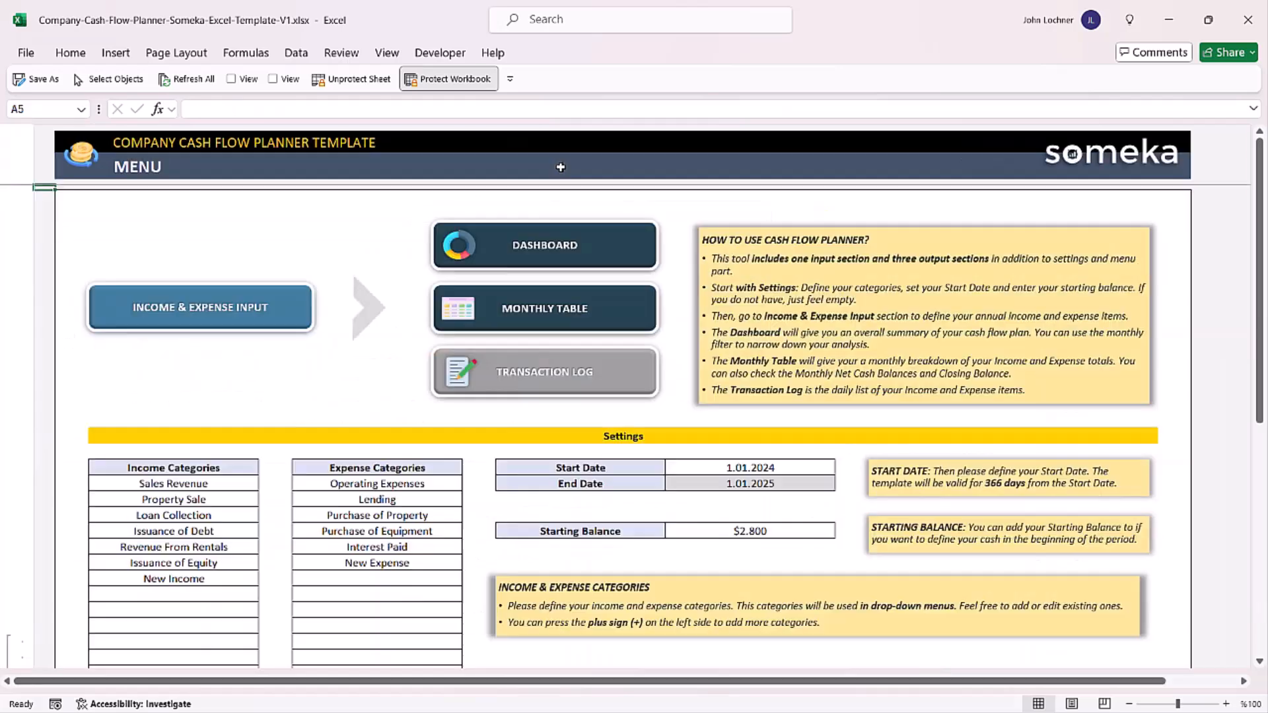
Review the Monthly Table down to Closing Balance with the collapsed income rows expanded, then return to the menu
{"action": "left_click", "coordinate": [542, 308]}
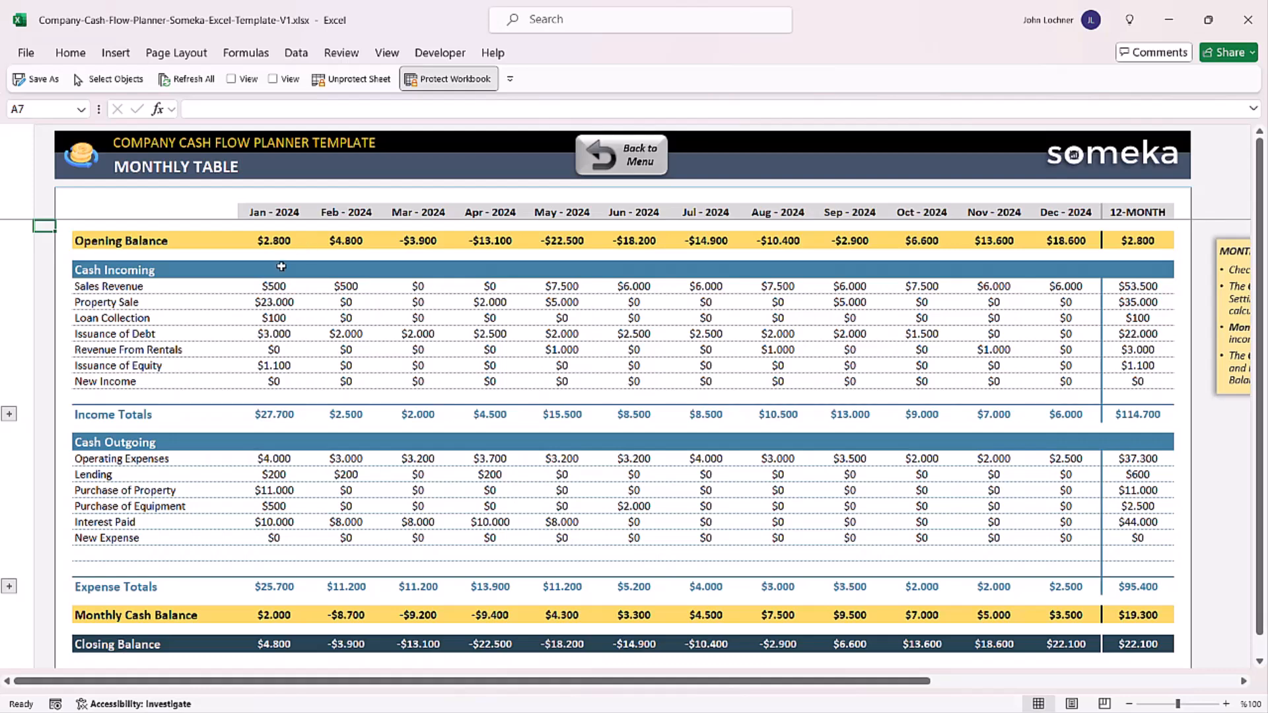
{"action": "scroll", "scroll_direction": "down", "scroll_amount": 3}
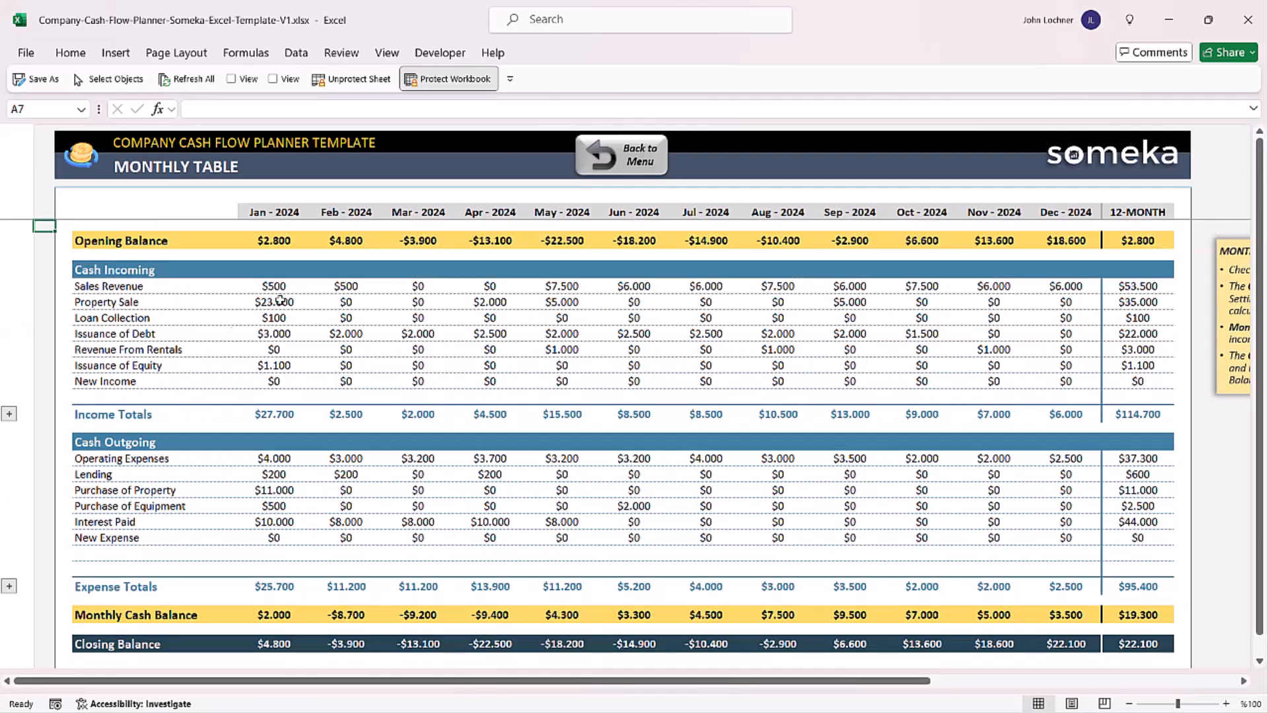
{"action": "mouse_move", "coordinate": [272, 676]}
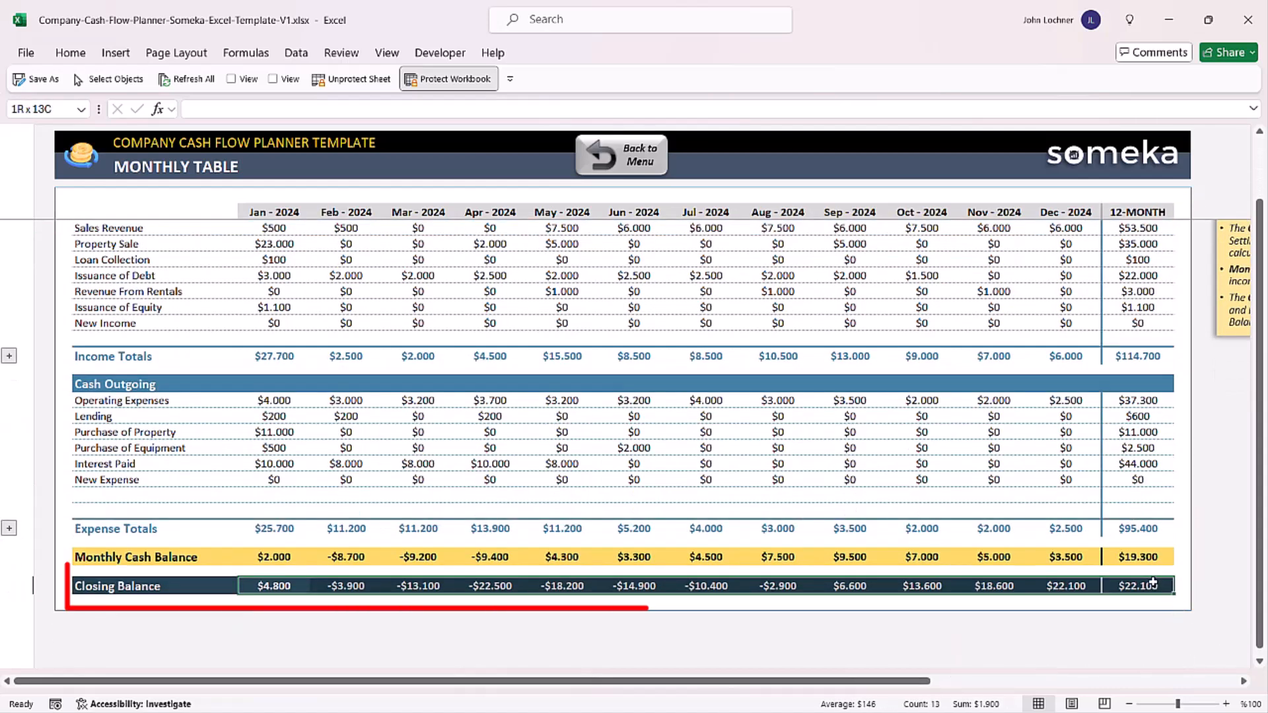
{"action": "left_click", "coordinate": [1137, 585]}
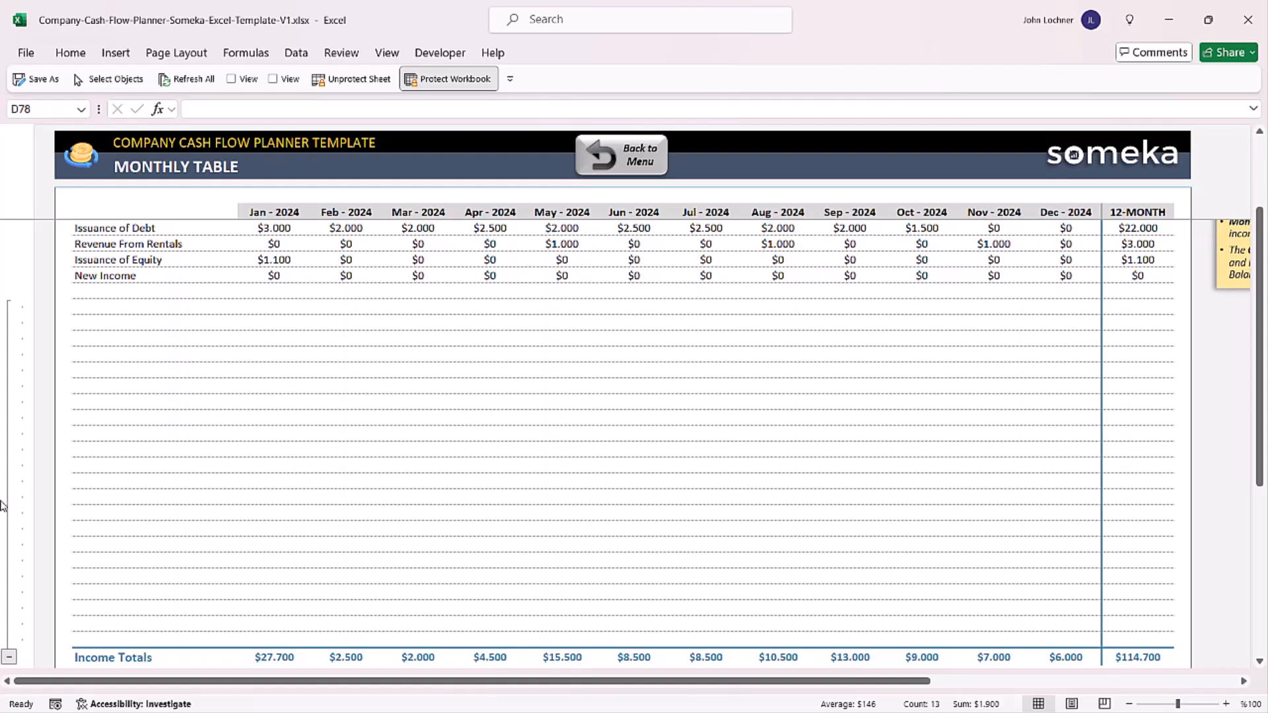
{"action": "scroll", "scroll_direction": "down", "scroll_amount": 3}
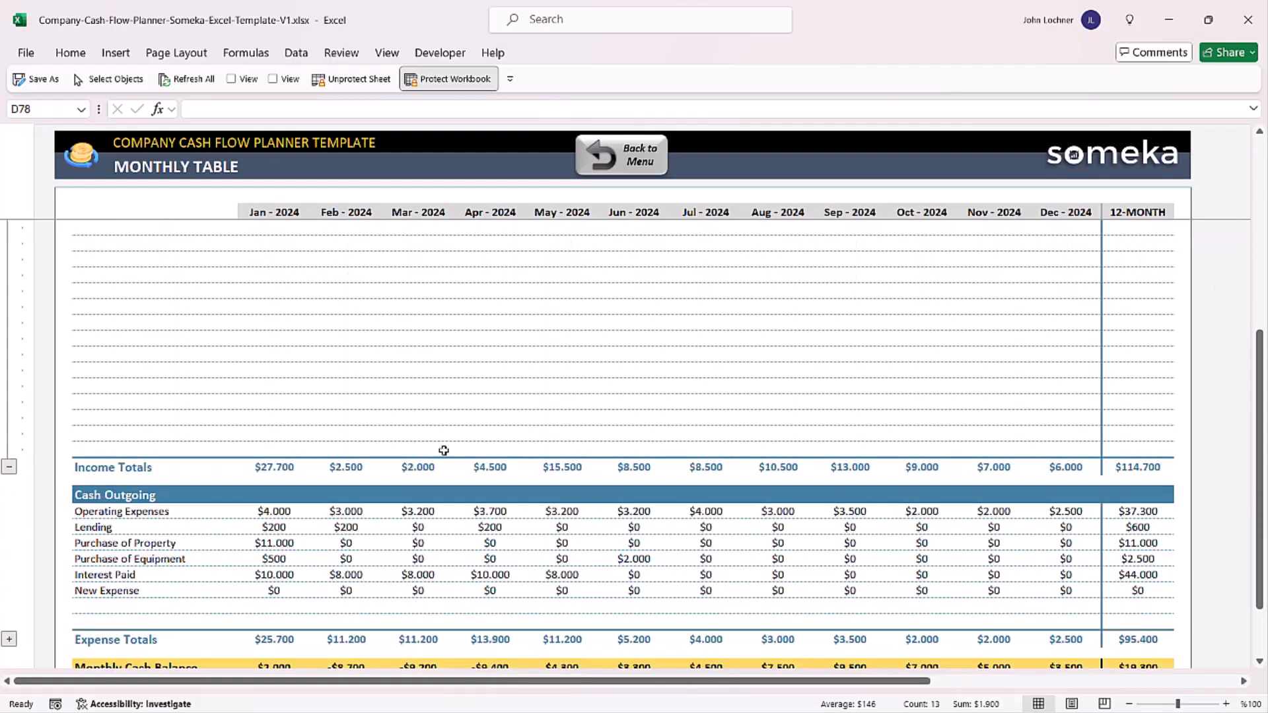
{"action": "left_click", "coordinate": [620, 156]}
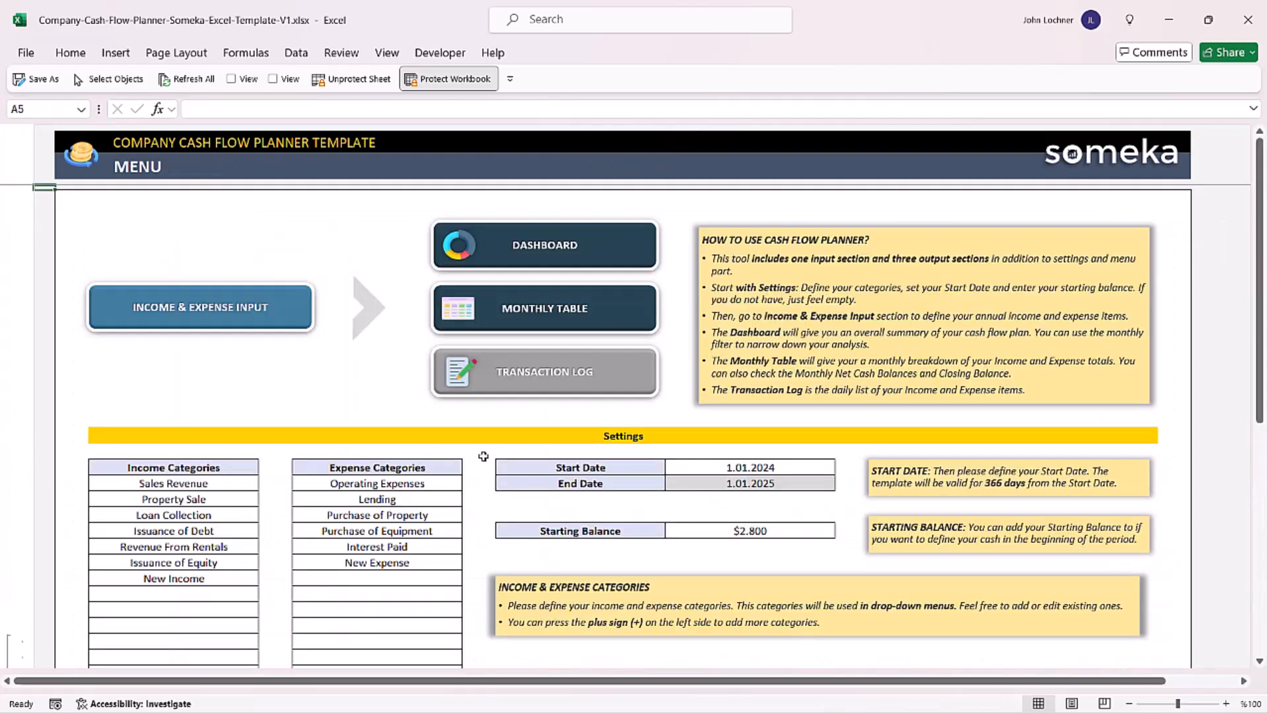
{"action": "mouse_move", "coordinate": [537, 384]}
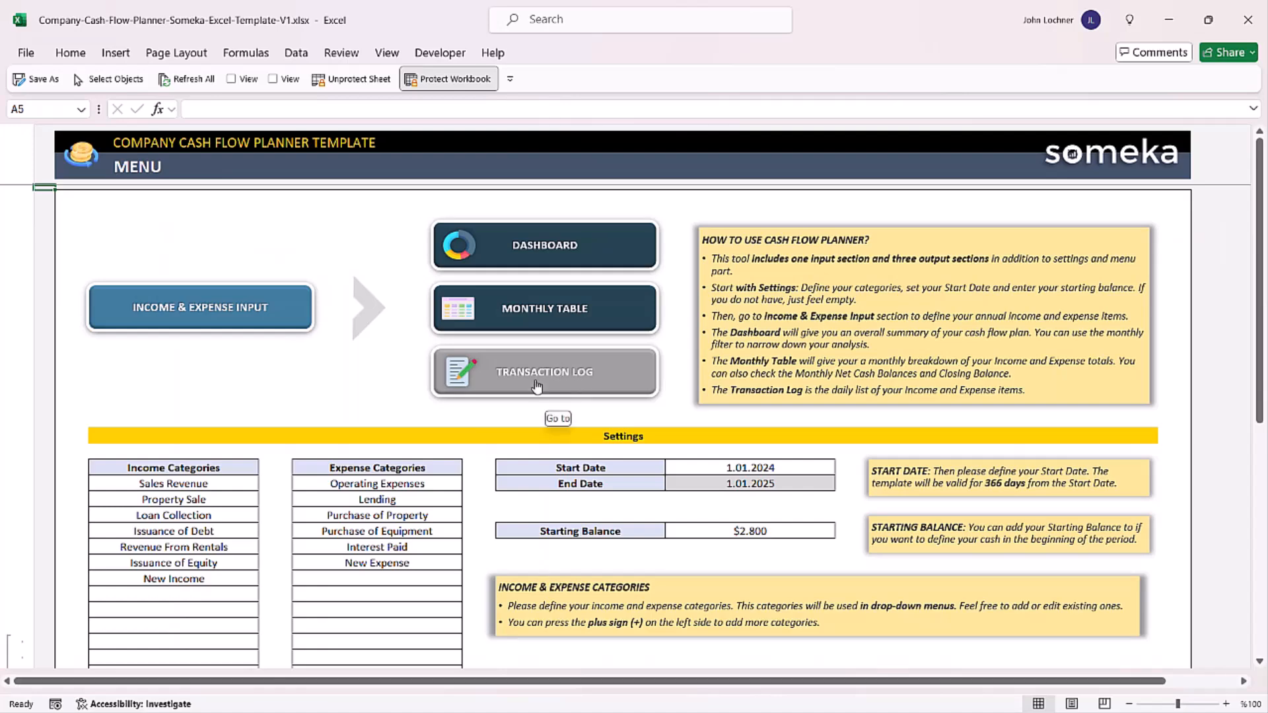
Browse the Transaction Log's dated income and expense entries and return to the menu
{"action": "left_click", "coordinate": [544, 372]}
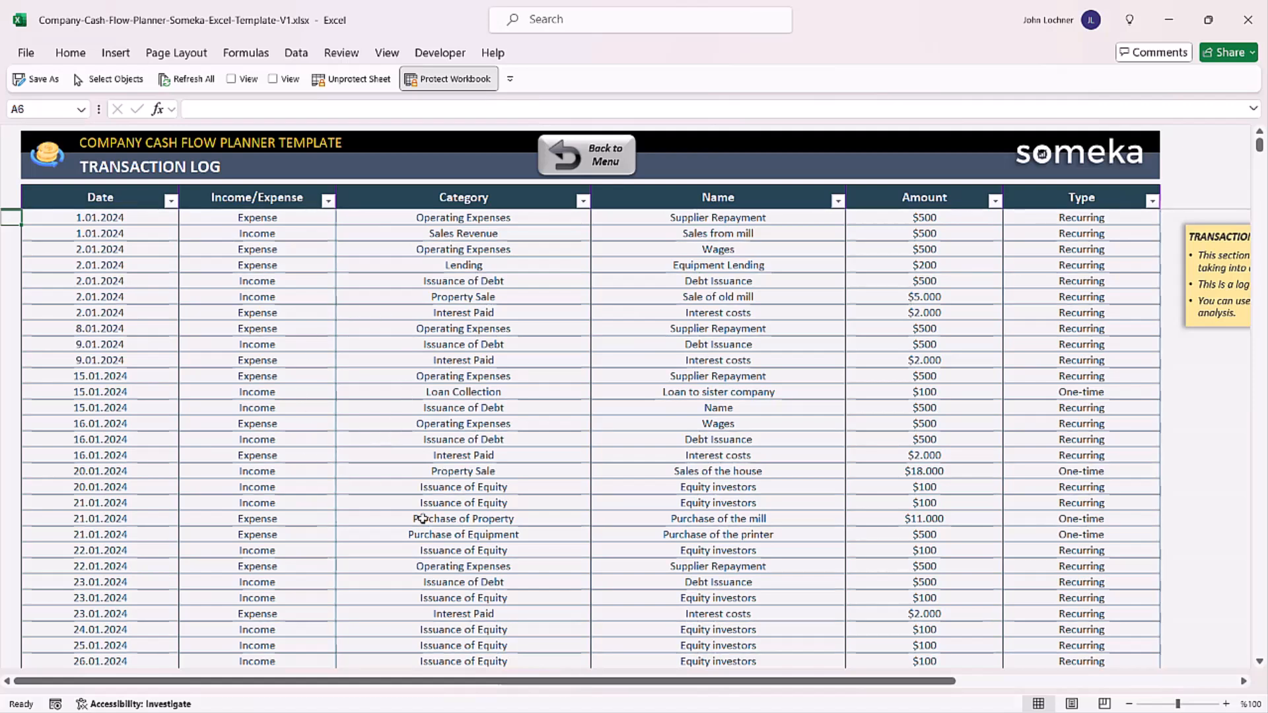
{"action": "mouse_move", "coordinate": [435, 336]}
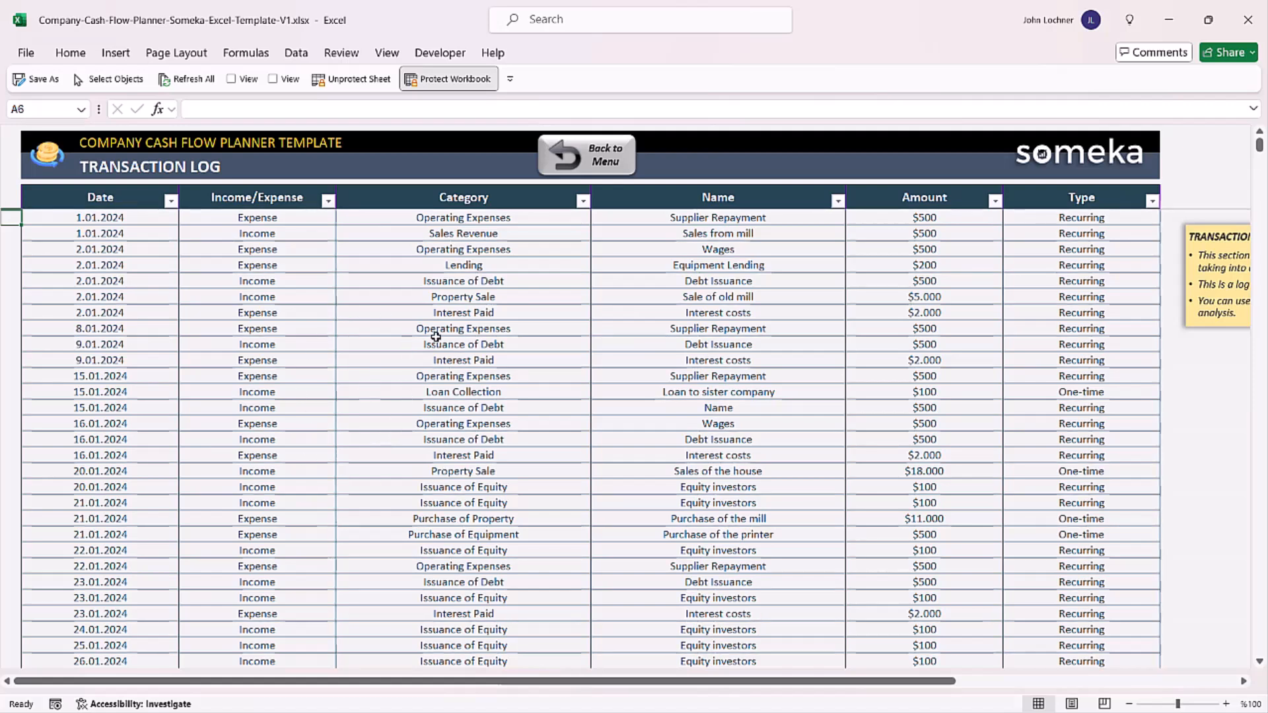
{"action": "mouse_move", "coordinate": [888, 297]}
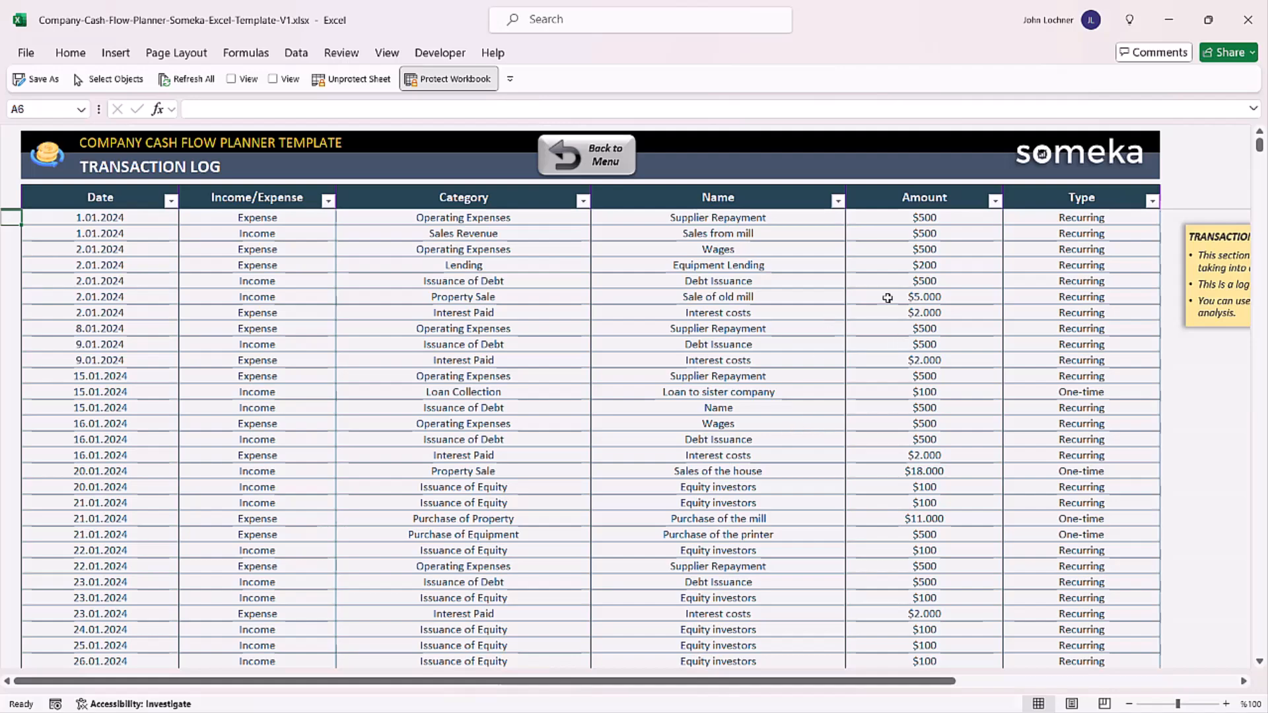
{"action": "left_click", "coordinate": [586, 153]}
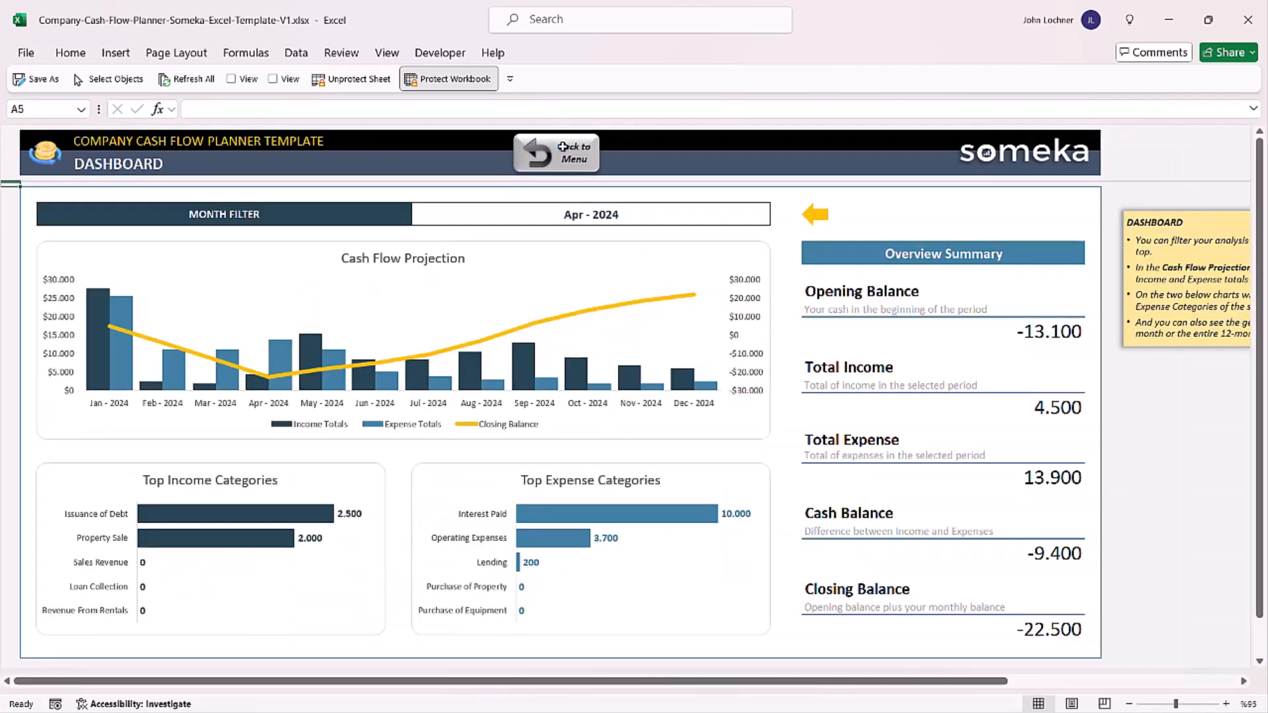
{"action": "left_click", "coordinate": [556, 154]}
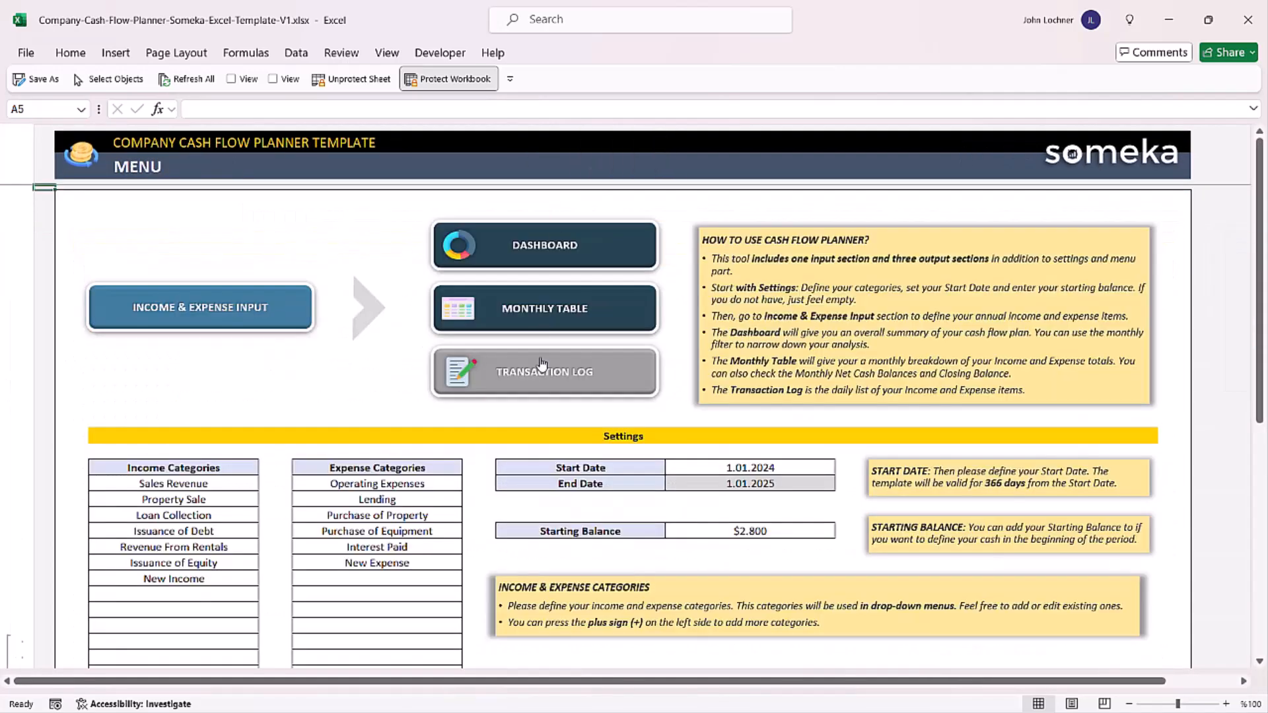